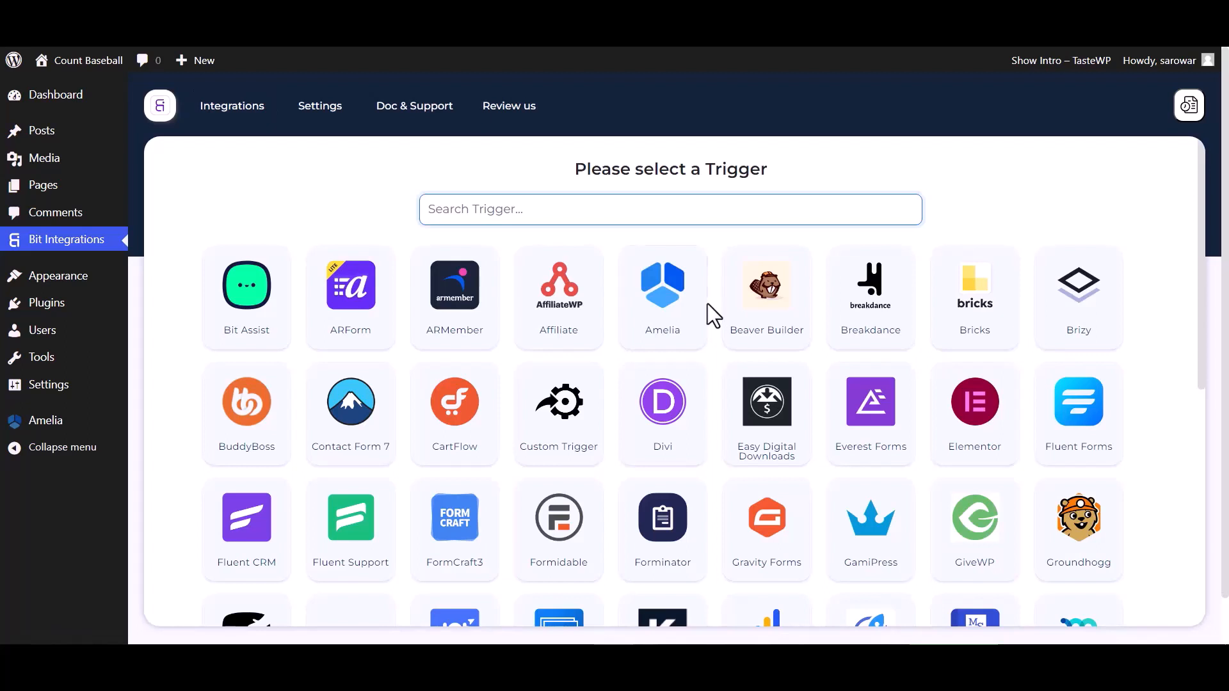
# - Choose Amelia as the trigger and copy its webhook URL to the clipboard
pyautogui.click(661, 284)
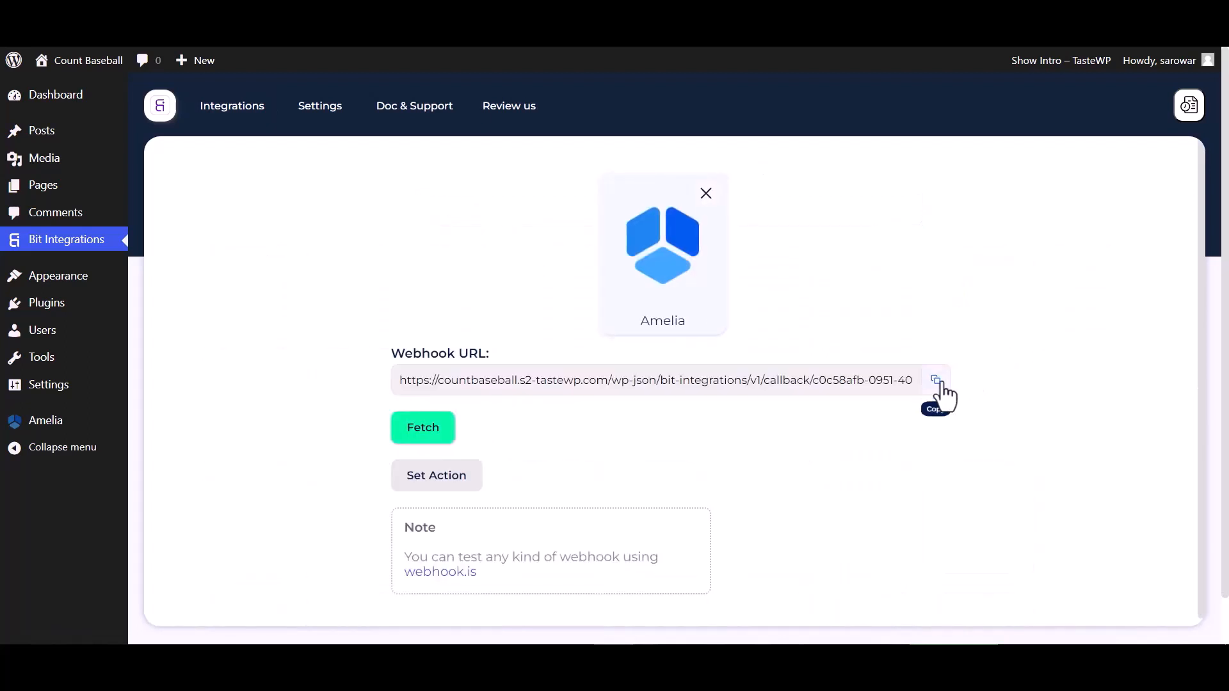
pyautogui.click(935, 380)
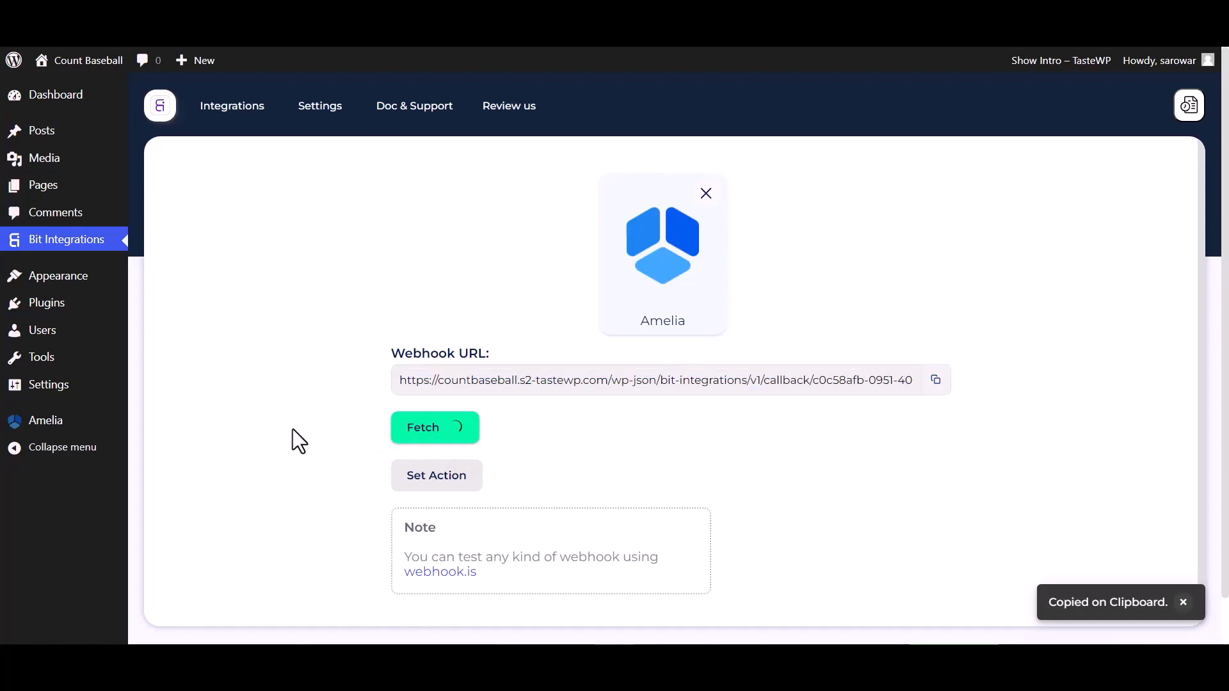
# - Navigate from the Amelia dashboard to Settings > Integrations and the Web Hooks section
pyautogui.click(44, 423)
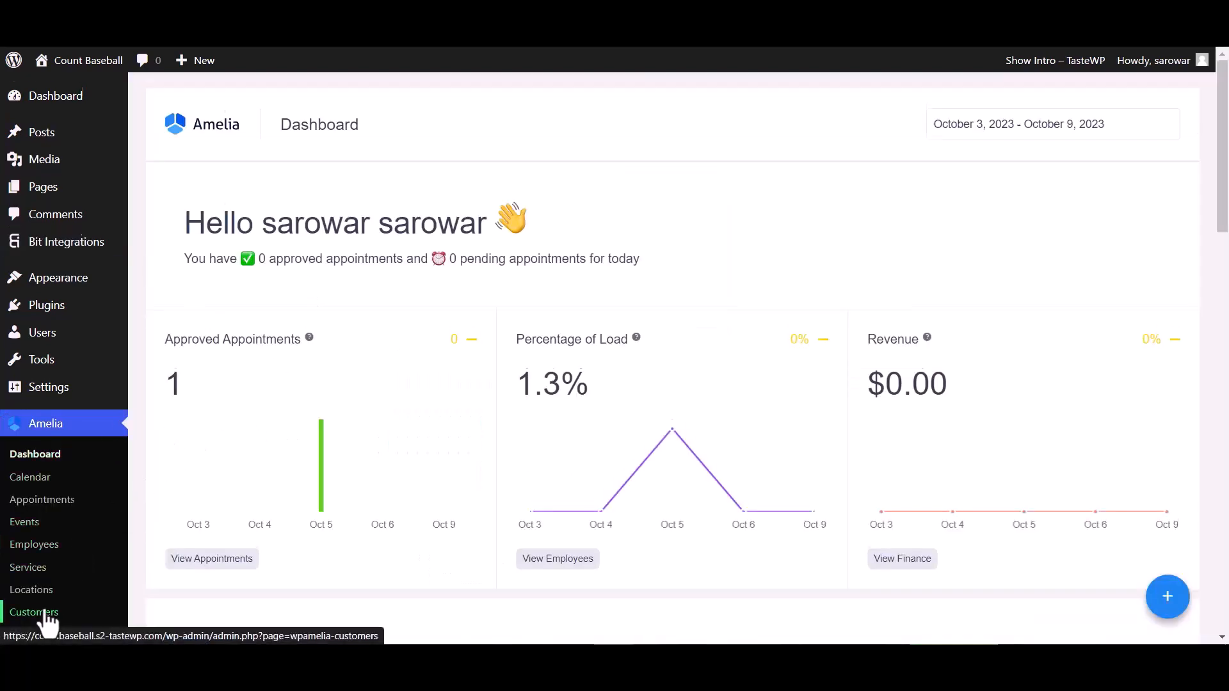
pyautogui.scroll(-3)
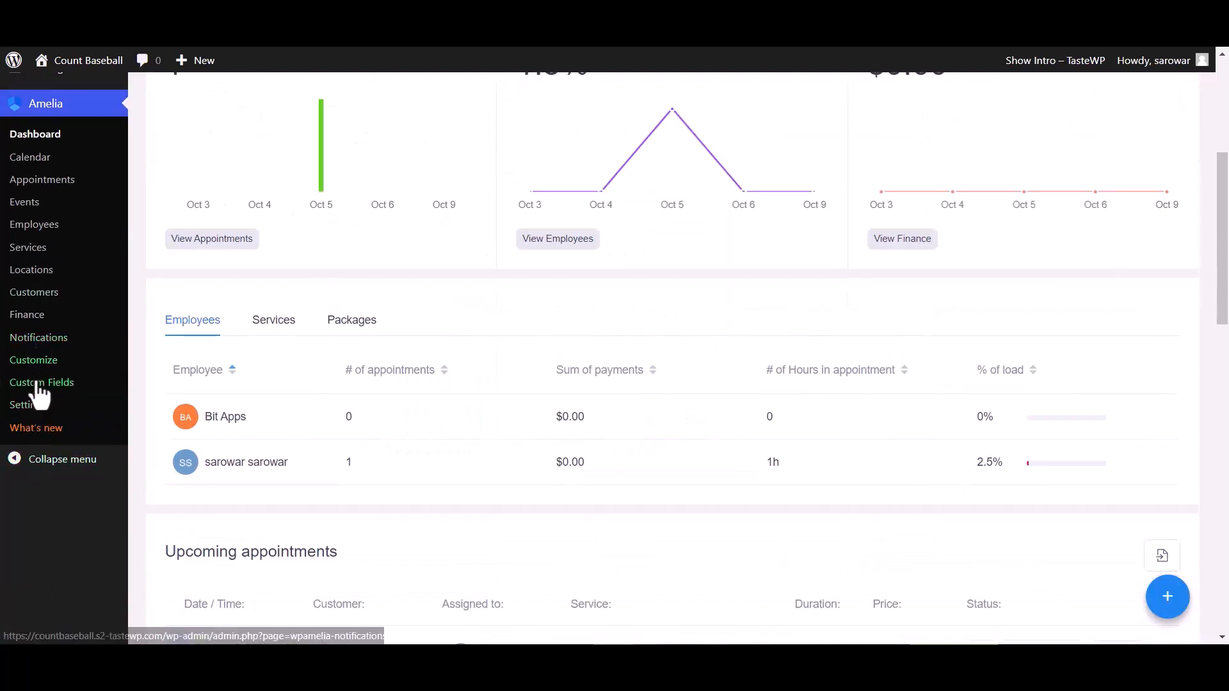
pyautogui.click(30, 404)
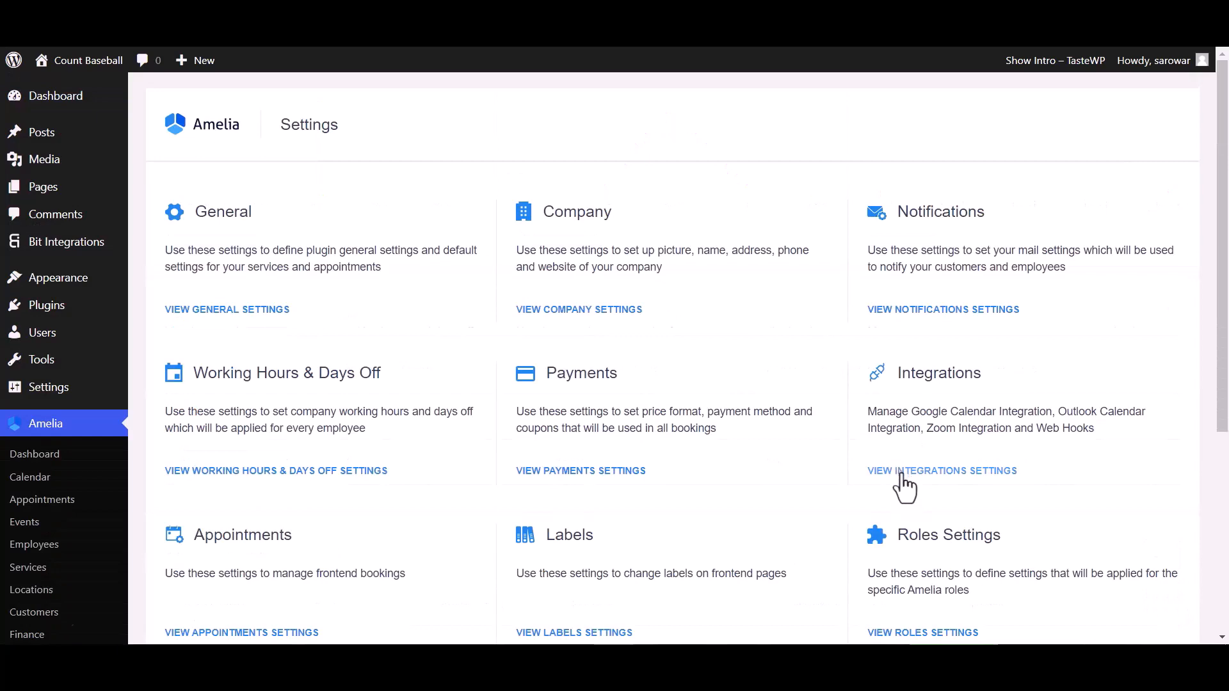
pyautogui.click(941, 471)
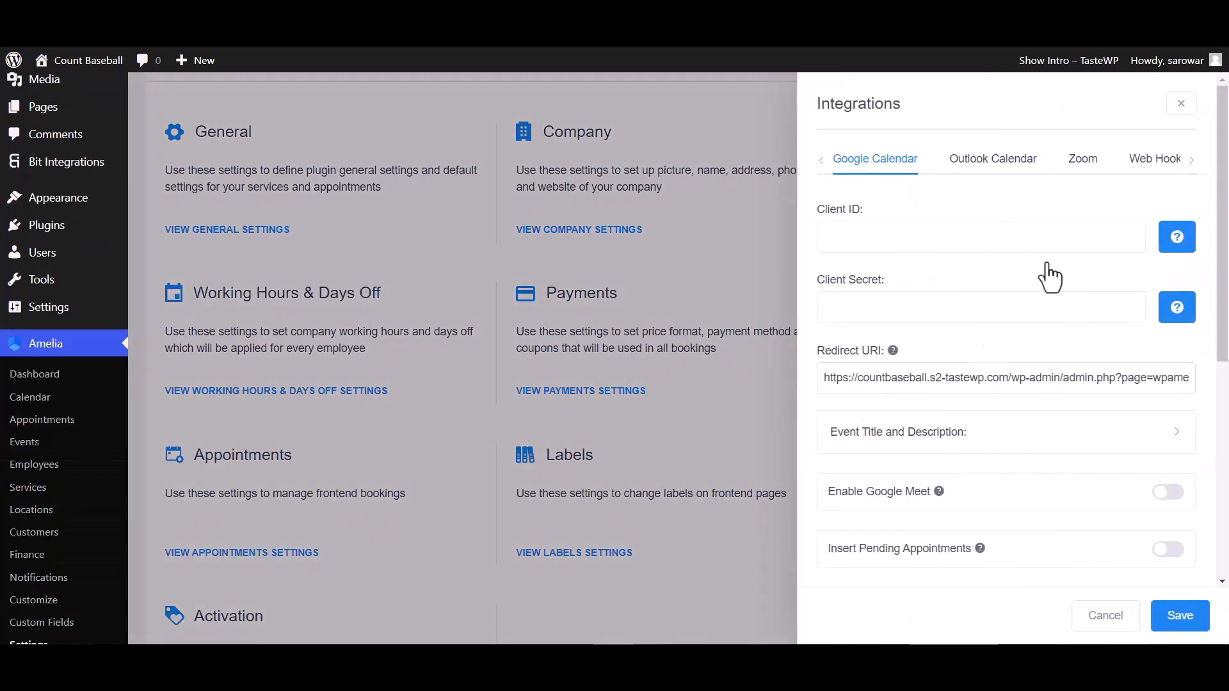
pyautogui.click(1153, 158)
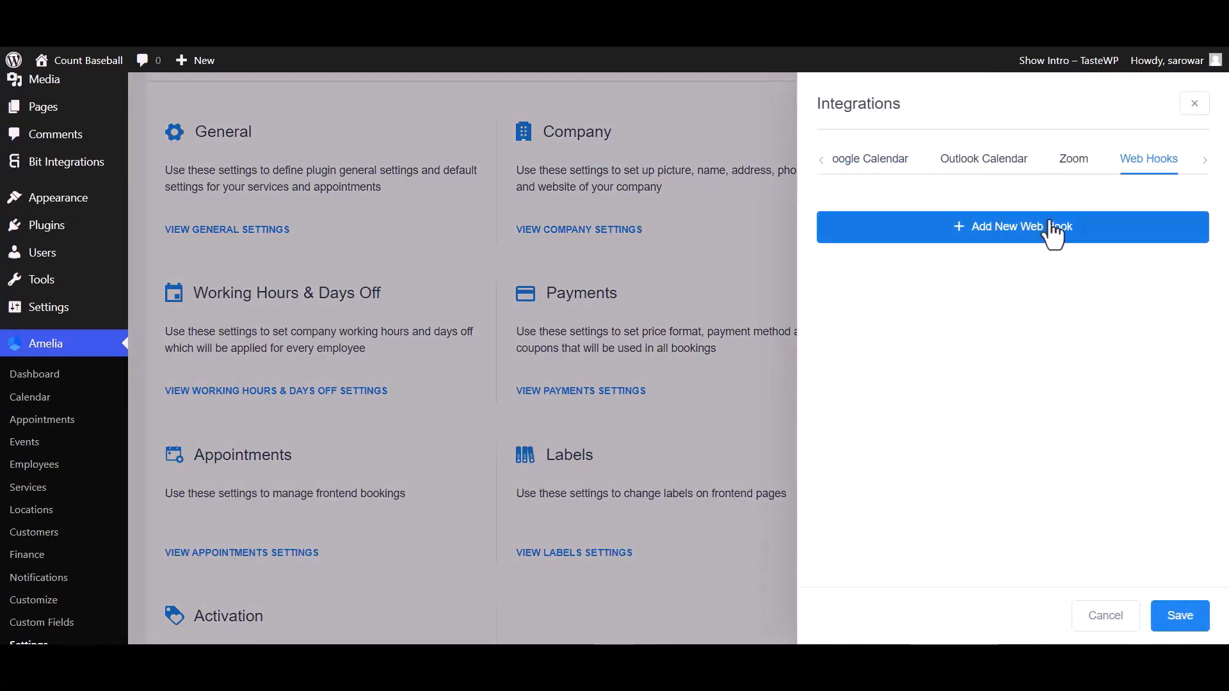
# - Start a new web hook named 'Bit Integrations' with the Bit Integrations callback URL pasted in
pyautogui.click(1012, 227)
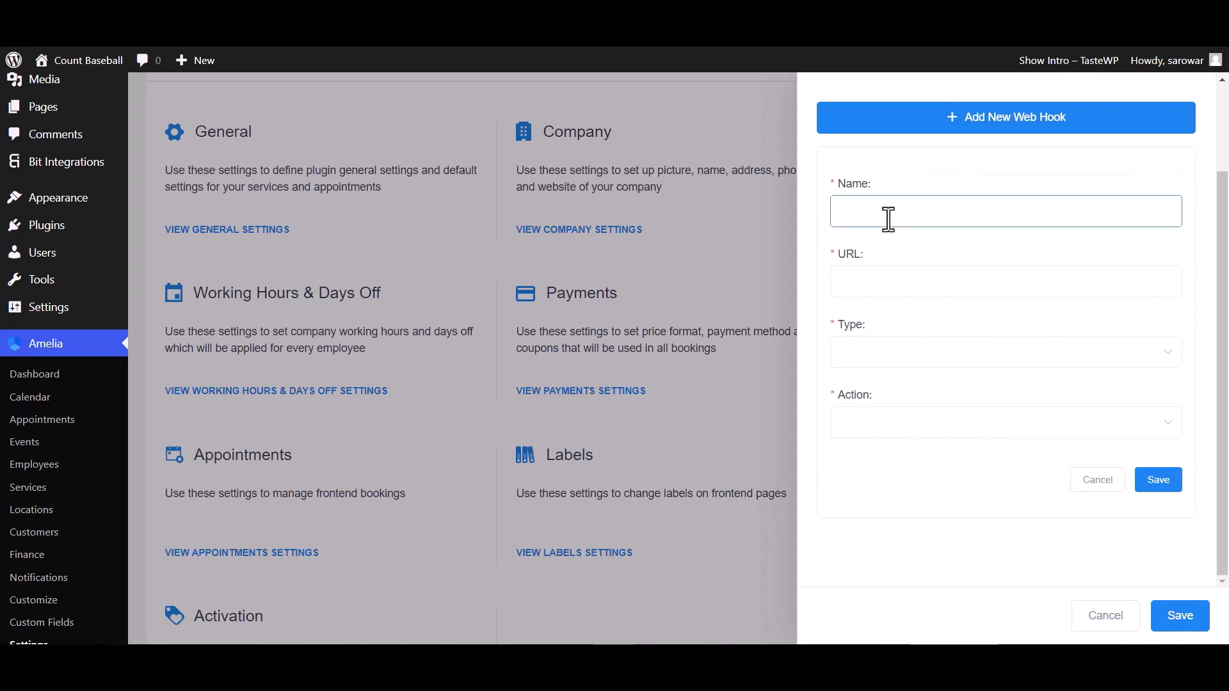
pyautogui.write('Bi')
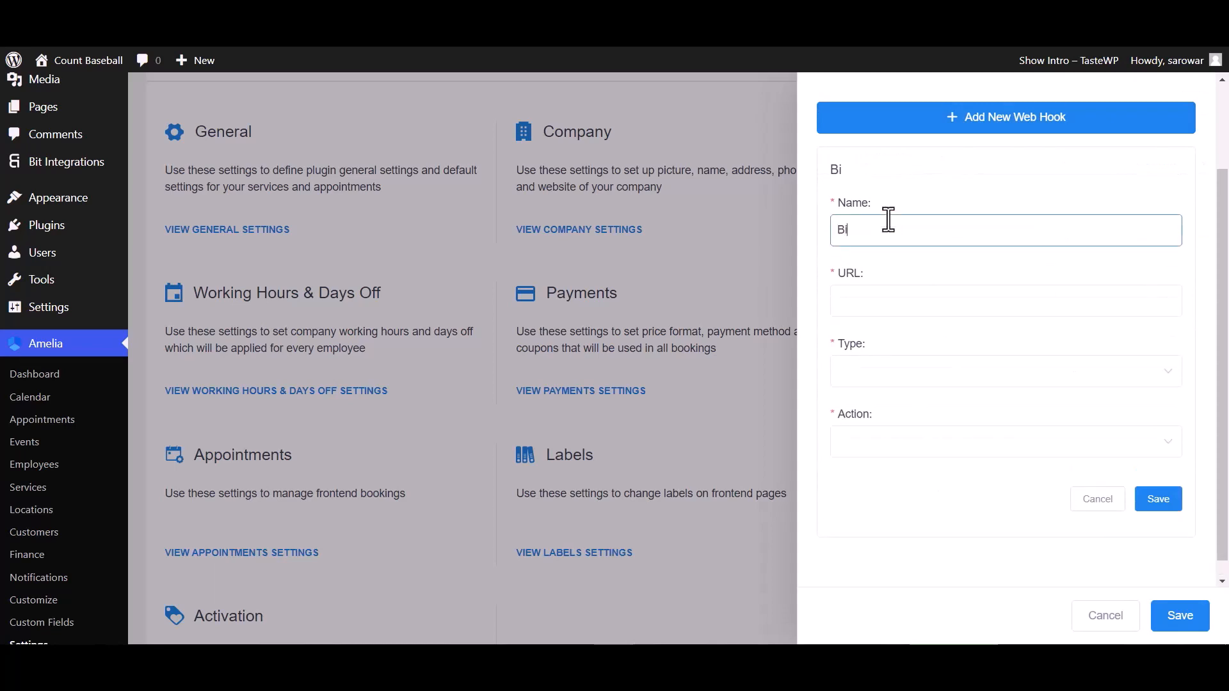
pyautogui.write('t In')
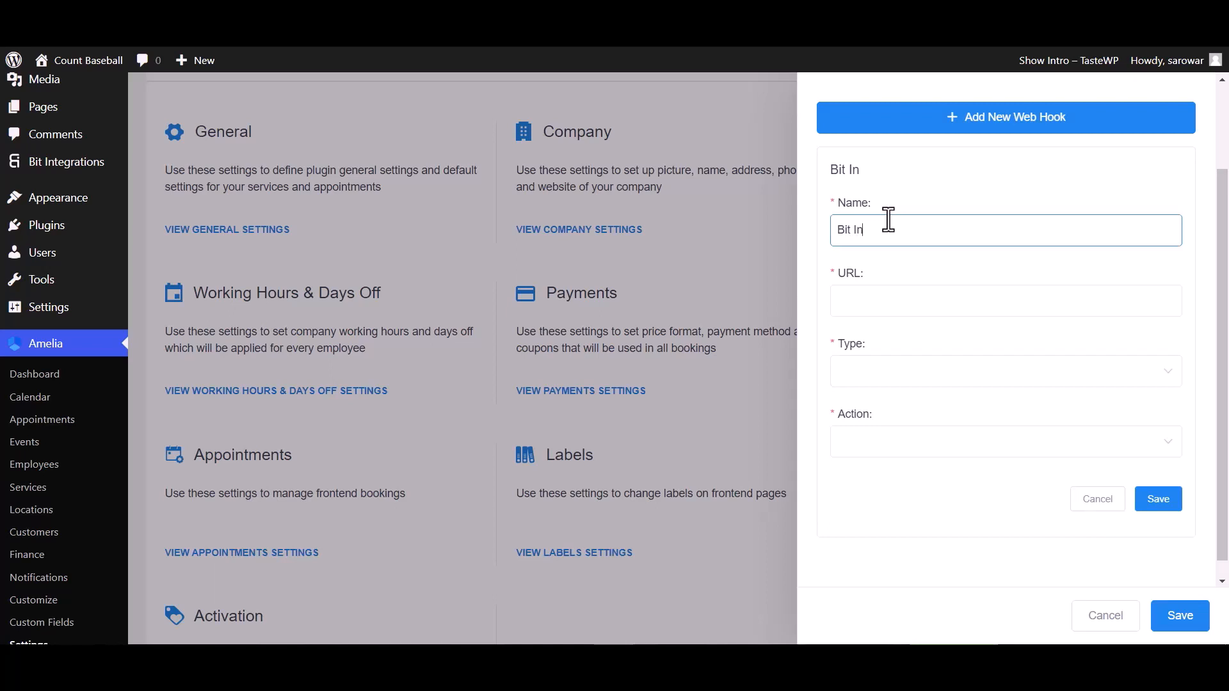
pyautogui.write('tegrat')
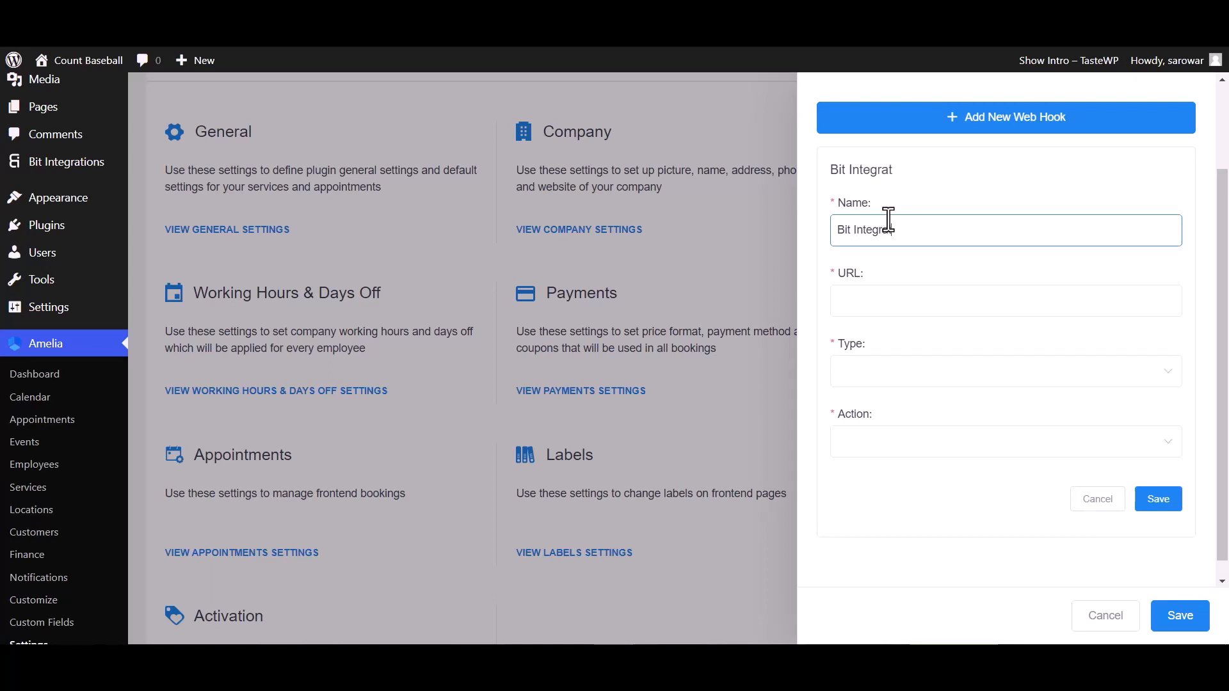
pyautogui.write('ions')
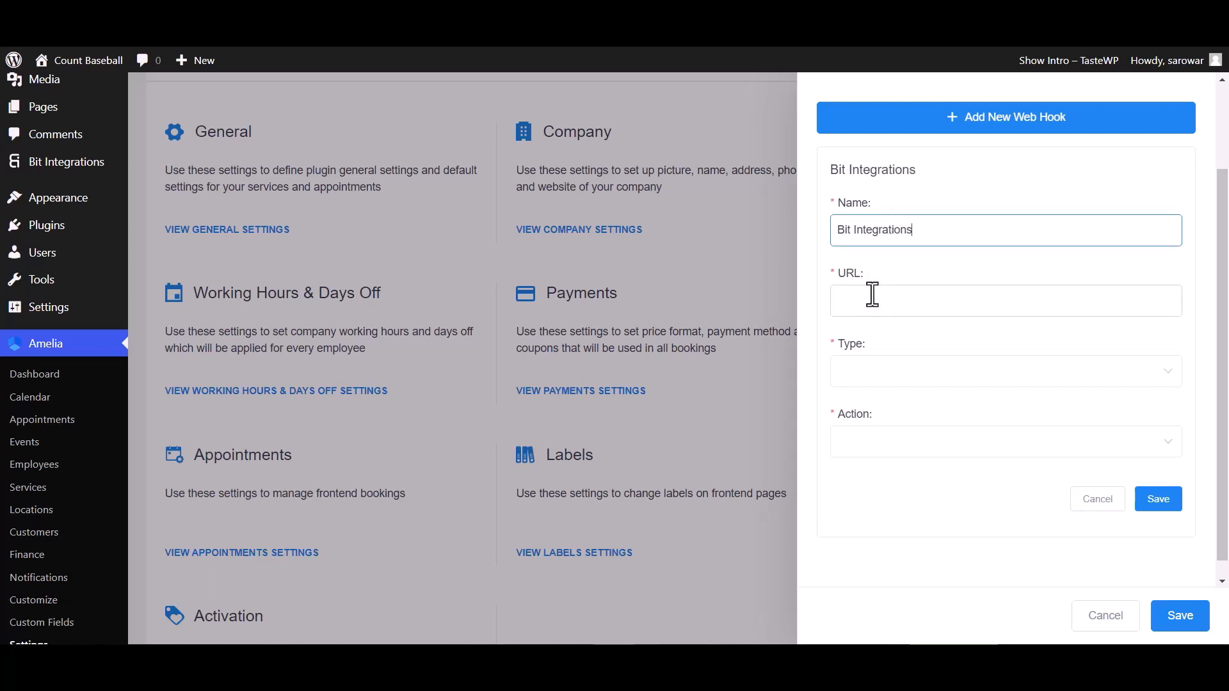
pyautogui.write('bit-integrations/v1/callback/c0c58afb-0951-400a-80e2-acb95e0c830b')
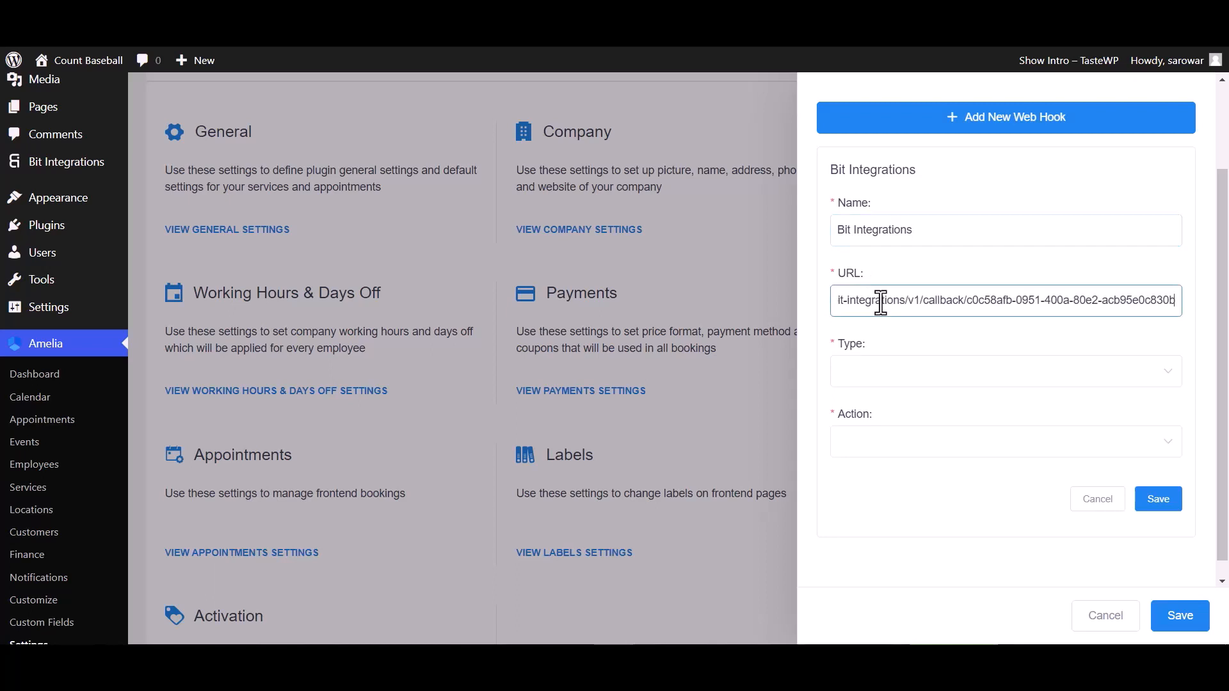
# - Set the web hook type to Appointment, triggering on Booking Status Changed, and save it
pyautogui.click(1004, 370)
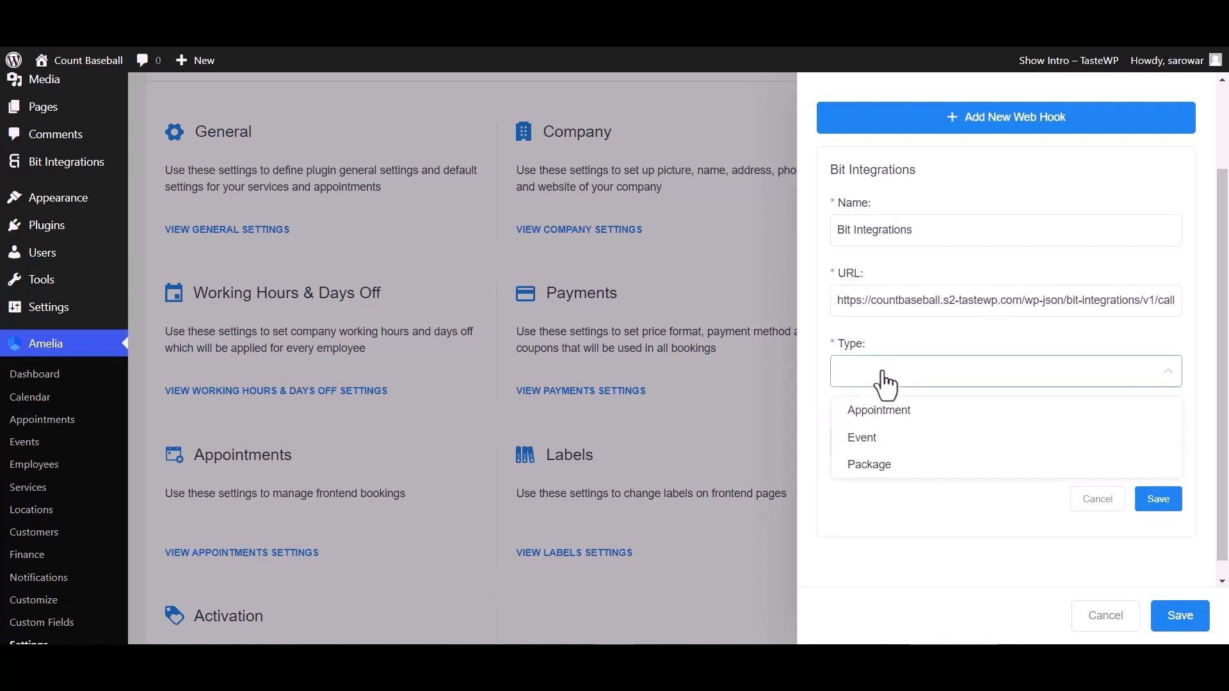
pyautogui.moveTo(870, 467)
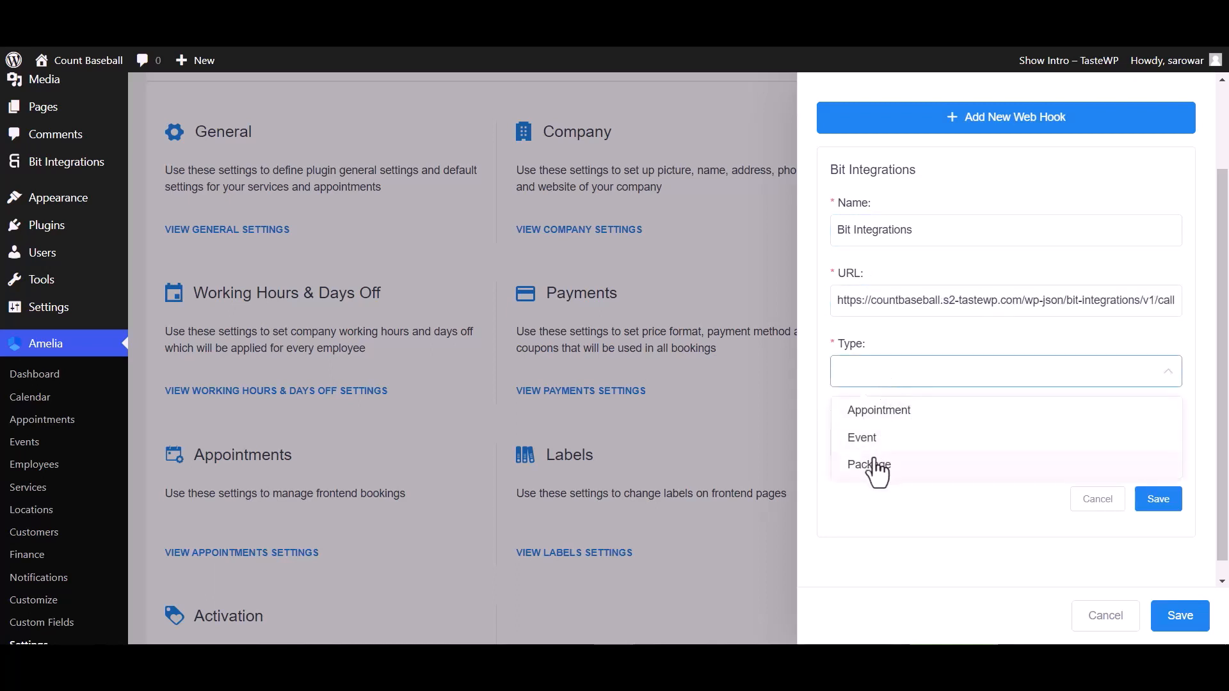
pyautogui.moveTo(878, 426)
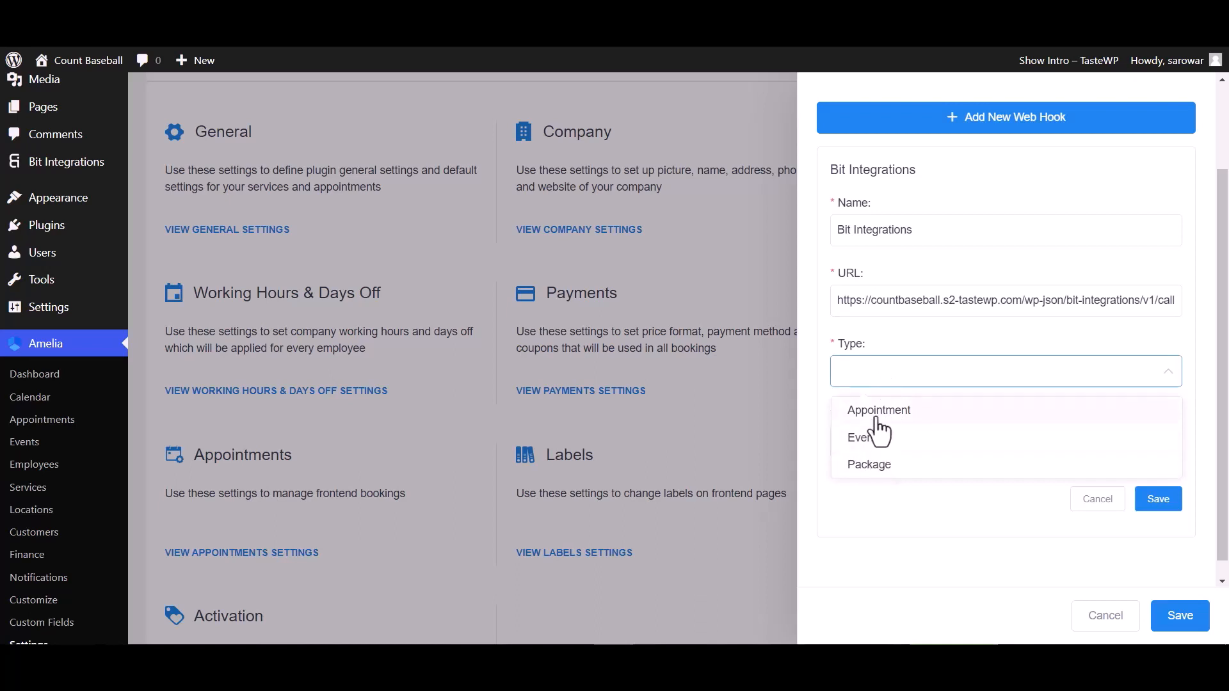
pyautogui.click(878, 410)
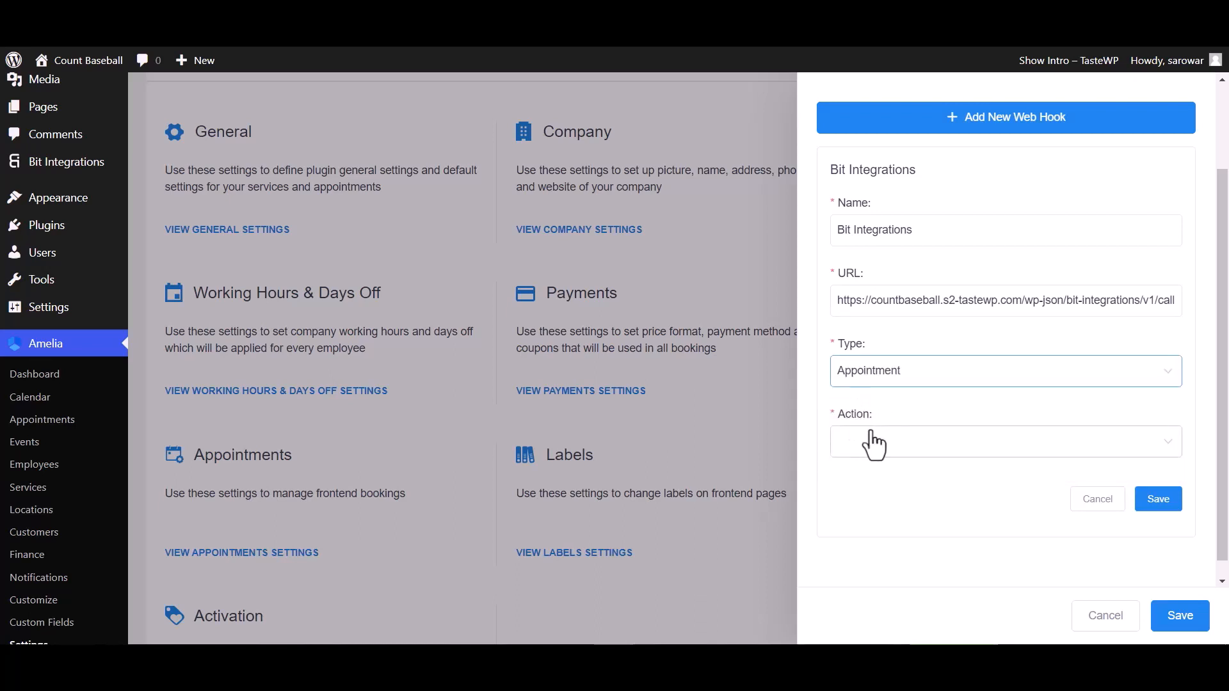
pyautogui.click(1005, 441)
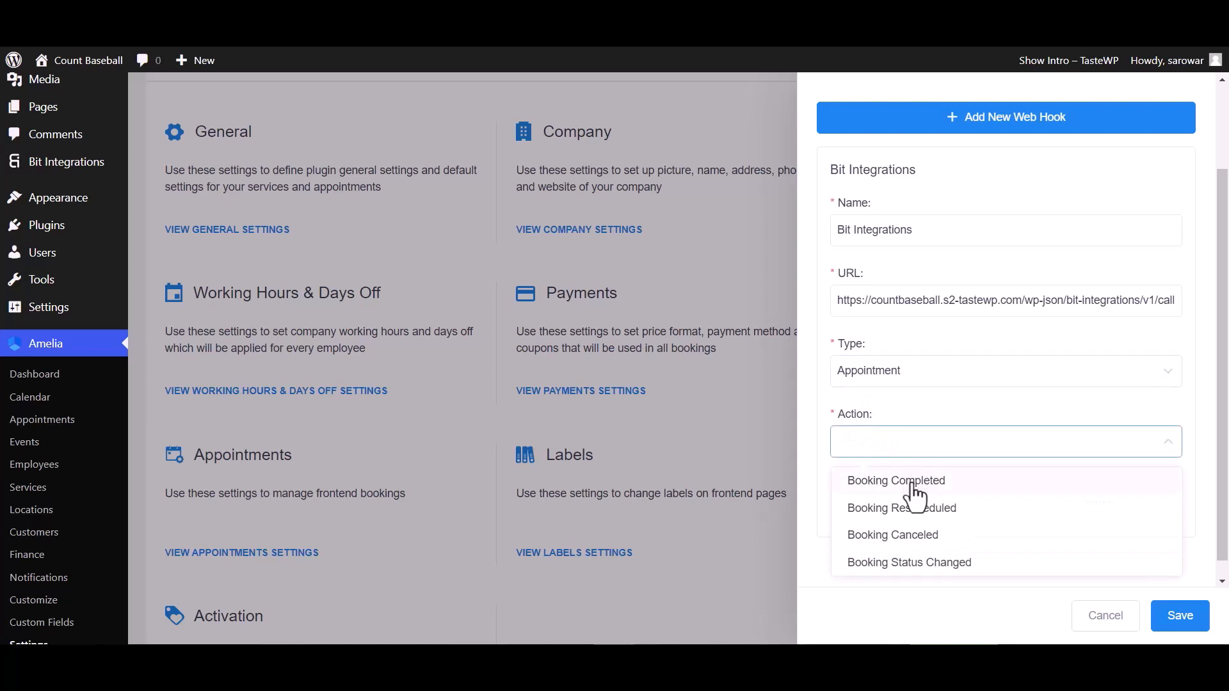
pyautogui.moveTo(889, 549)
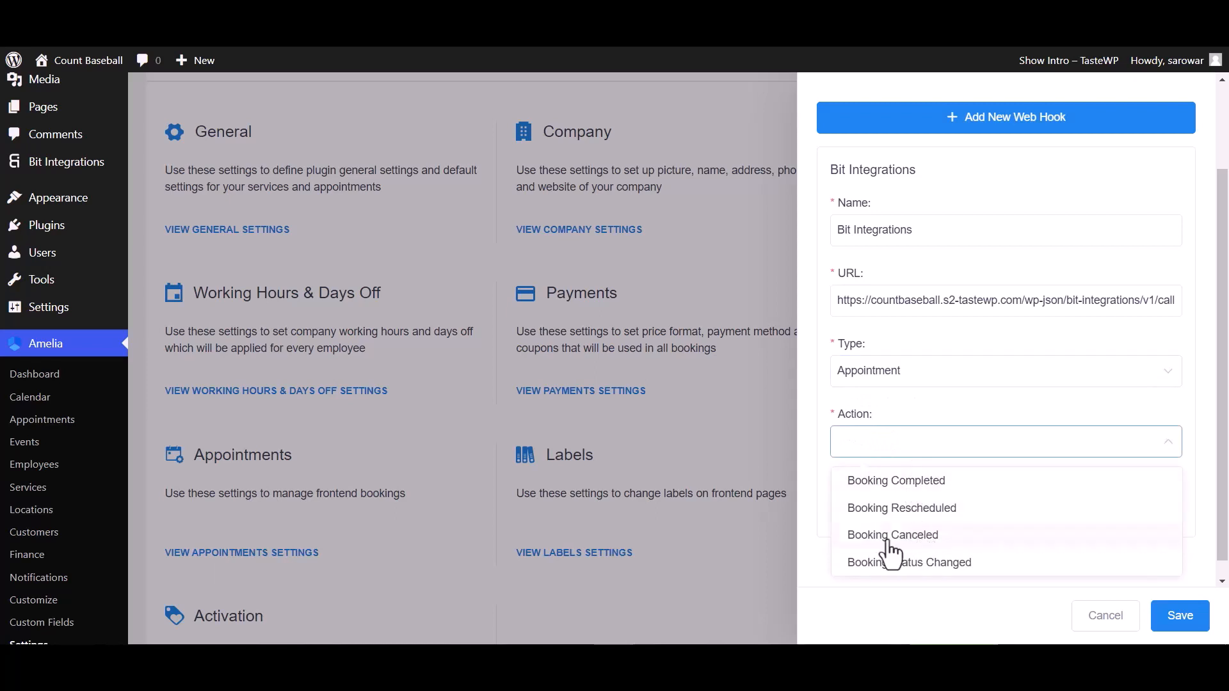
pyautogui.moveTo(908, 562)
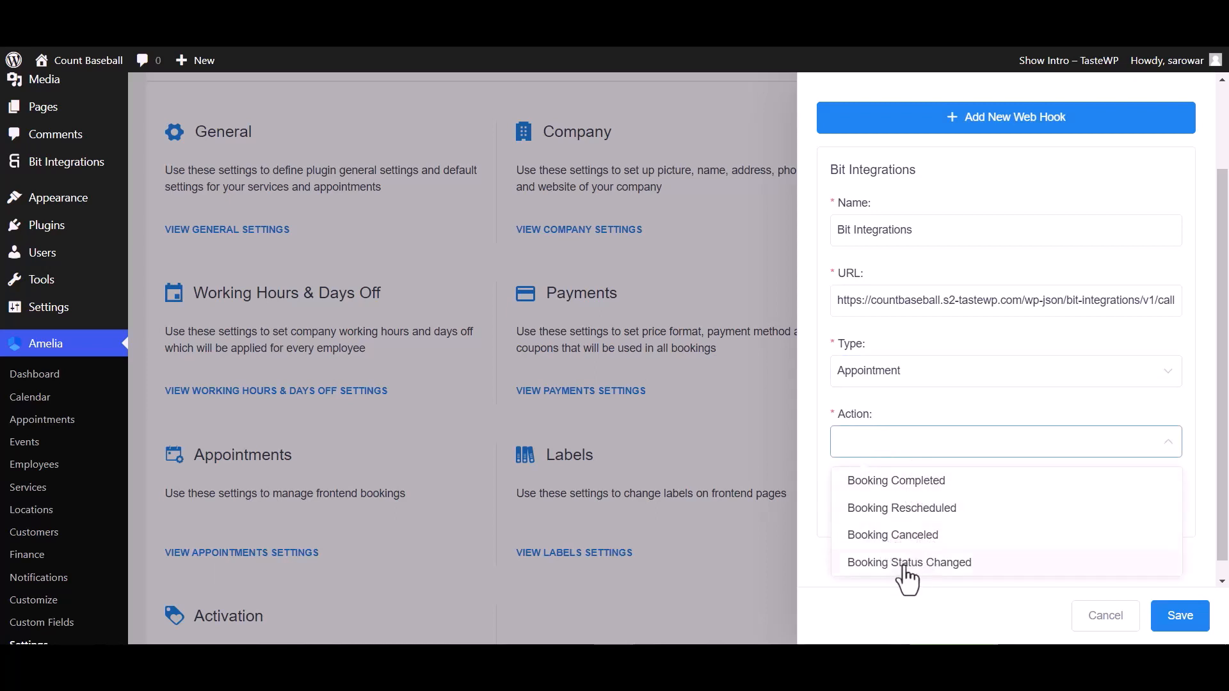
pyautogui.click(908, 562)
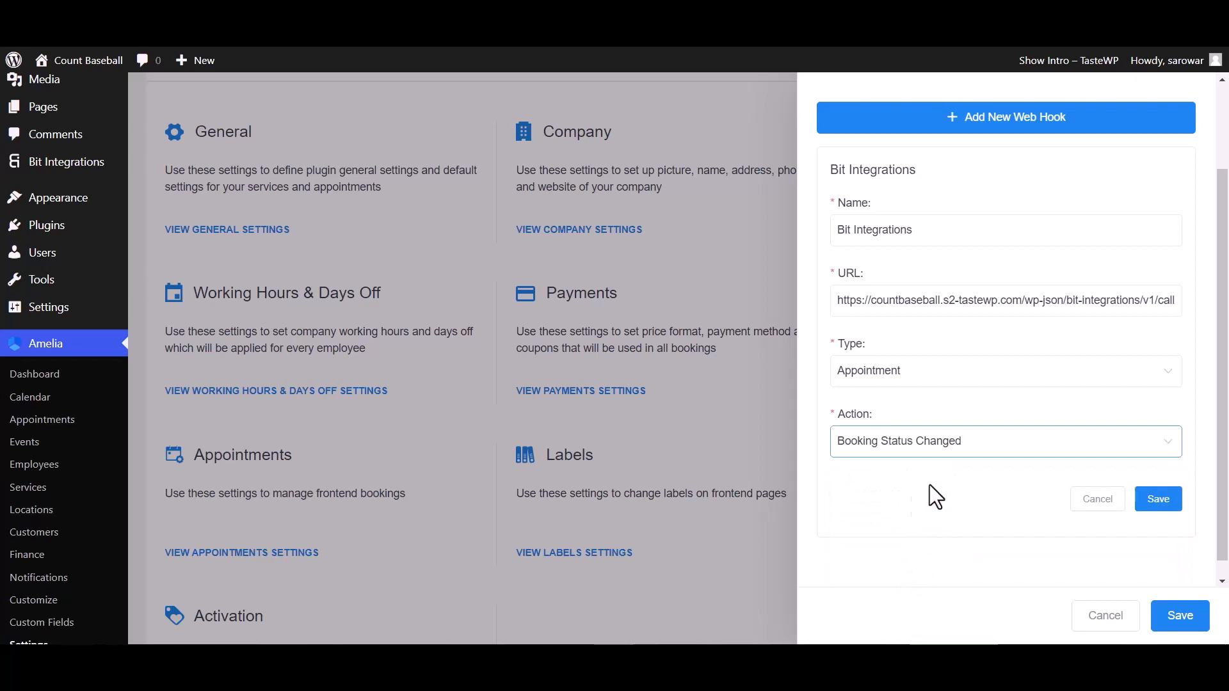
pyautogui.click(1158, 499)
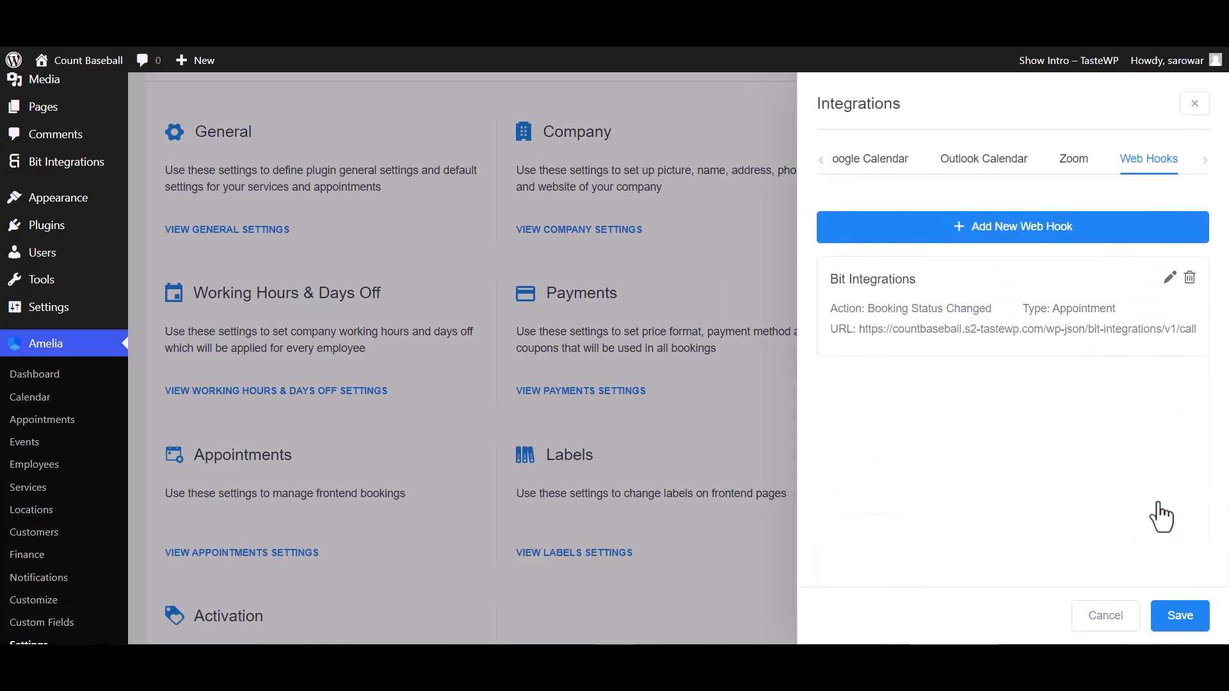
pyautogui.moveTo(1179, 615)
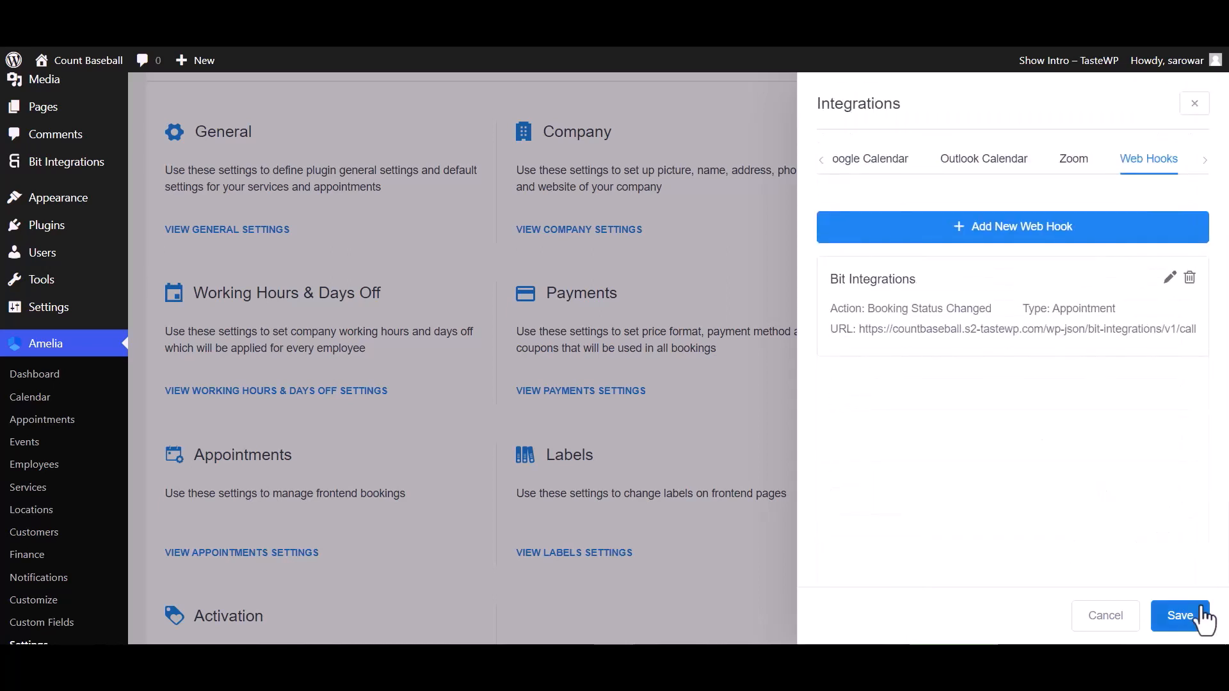
# - Mark an Amelia appointment as Pending, review the fetched booking data and proceed to Set Action
pyautogui.click(1180, 615)
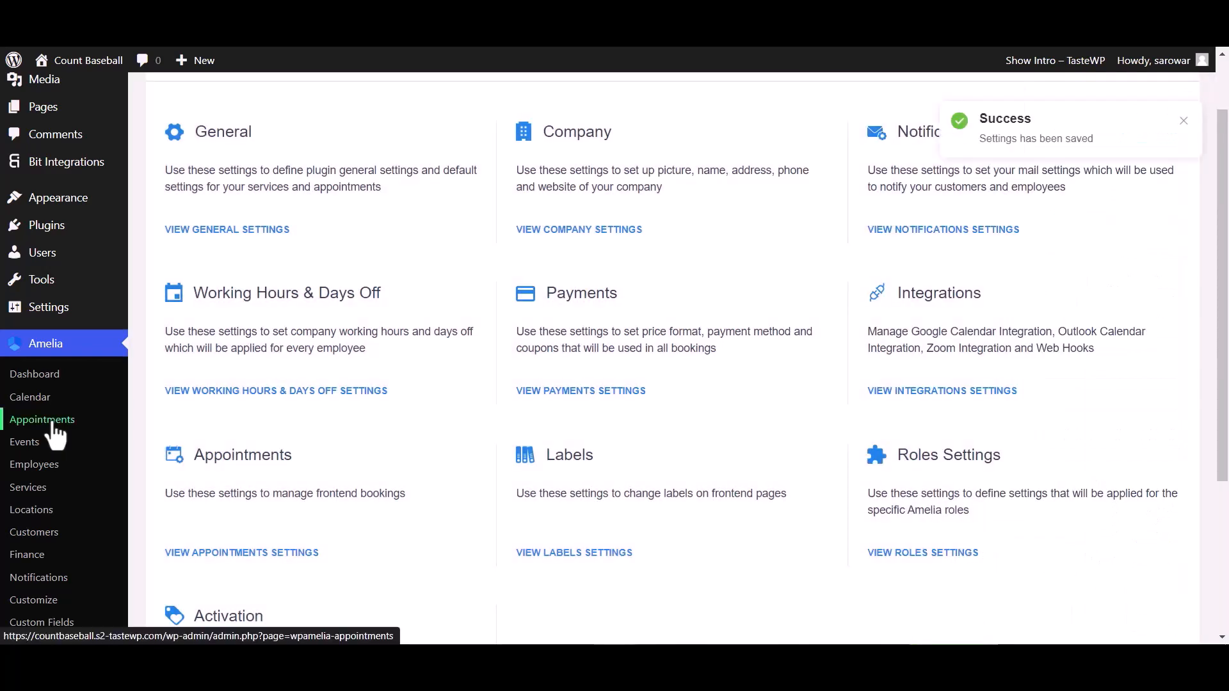
pyautogui.click(42, 420)
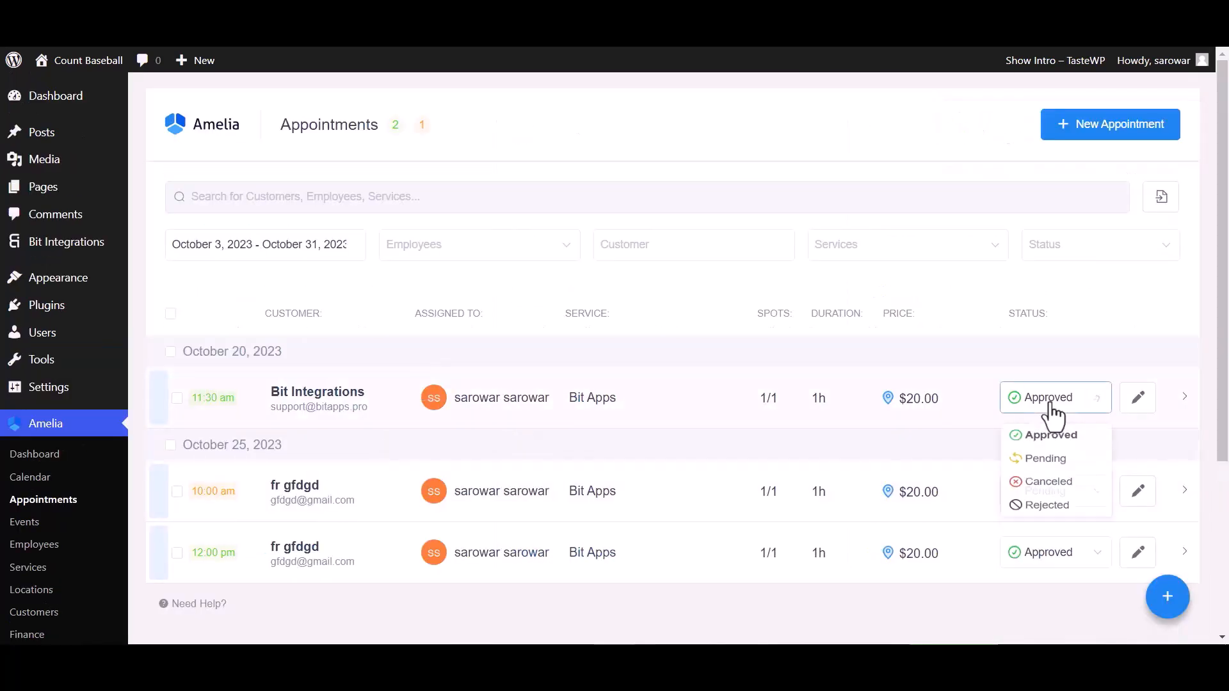
pyautogui.click(1047, 458)
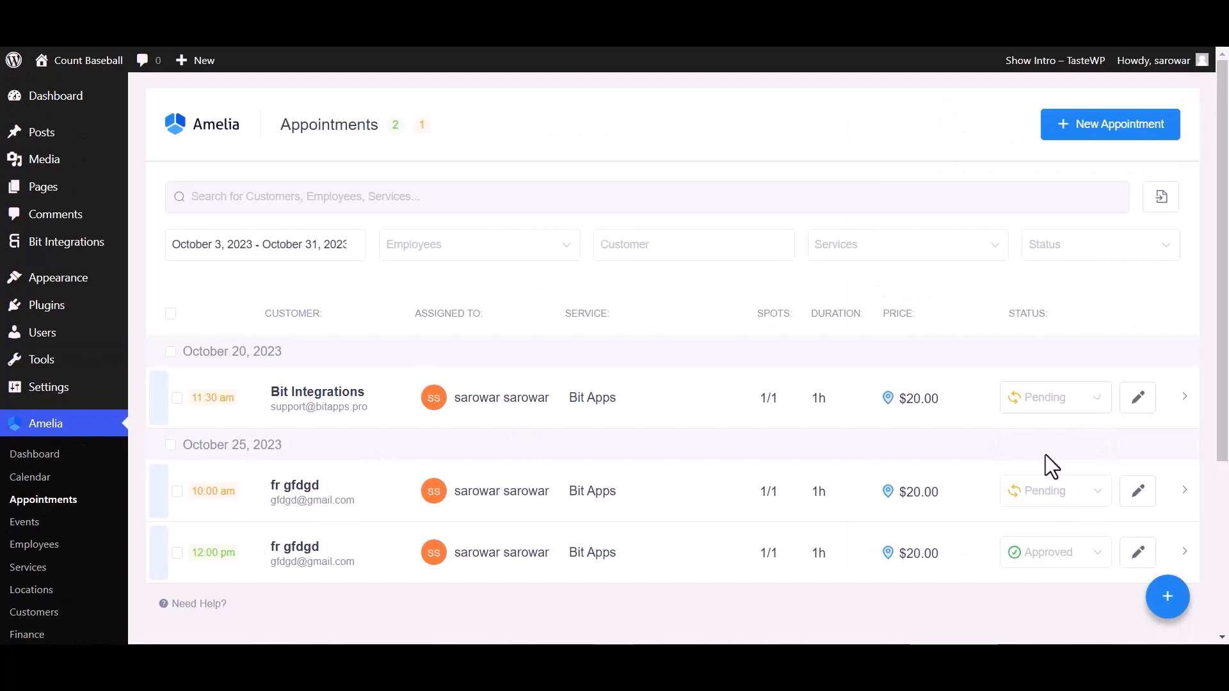
pyautogui.click(66, 241)
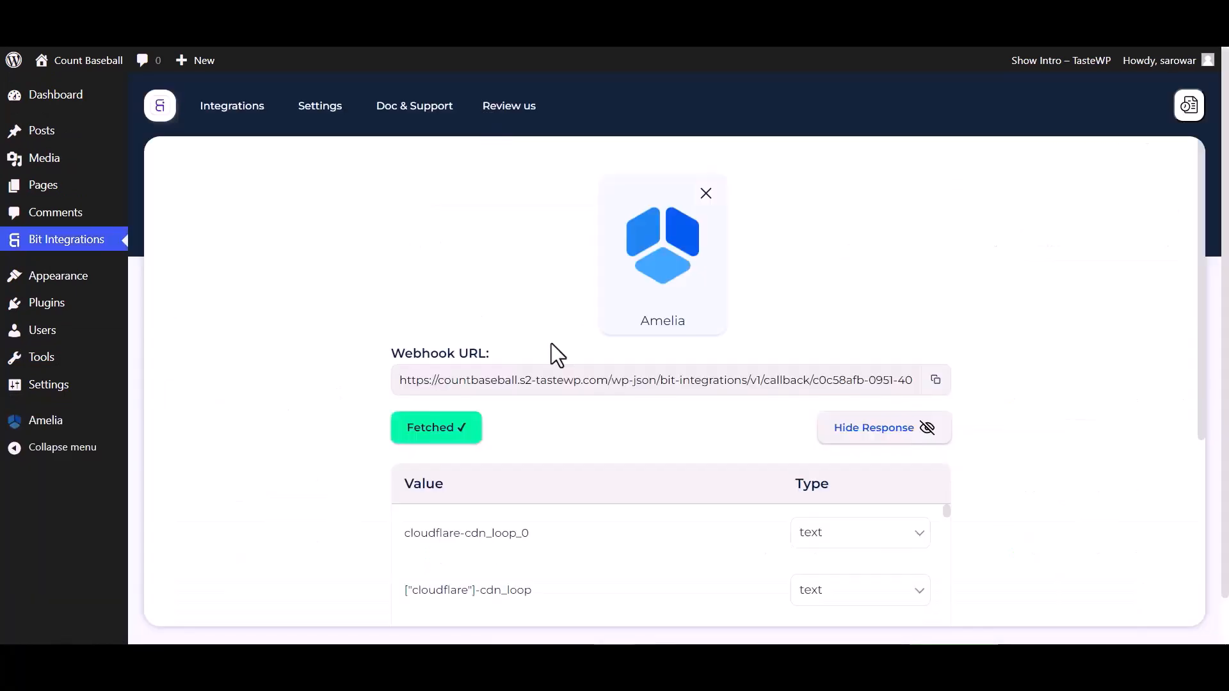
pyautogui.scroll(-3)
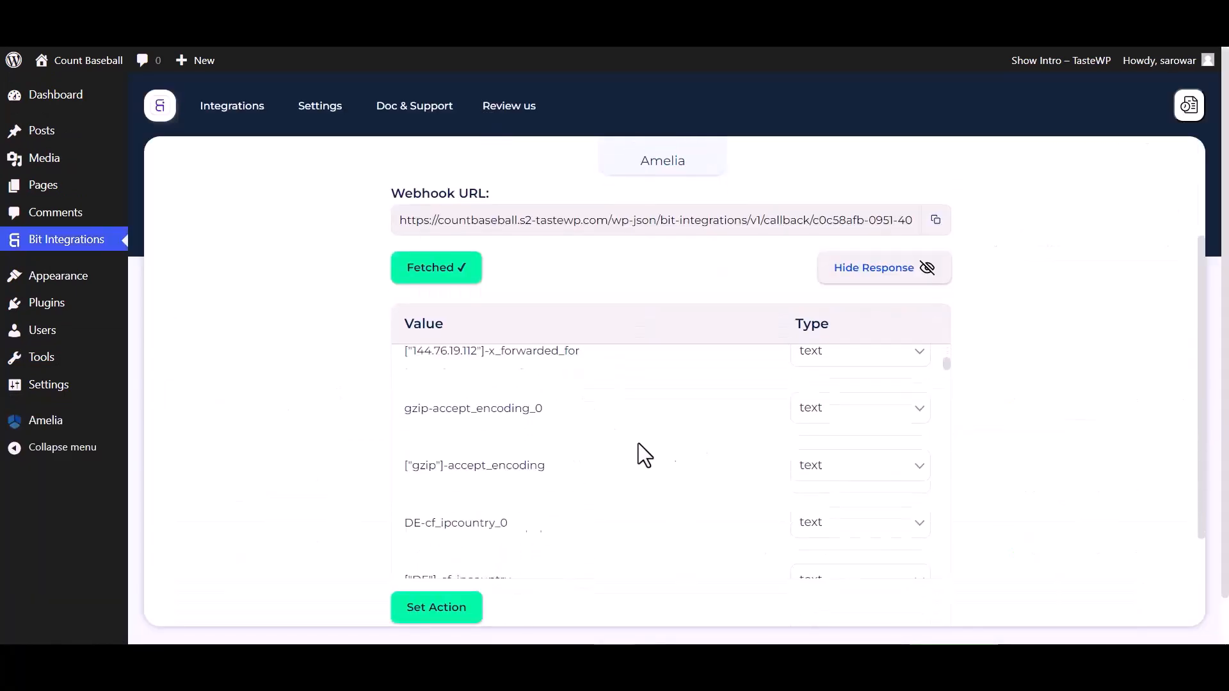
pyautogui.scroll(-3)
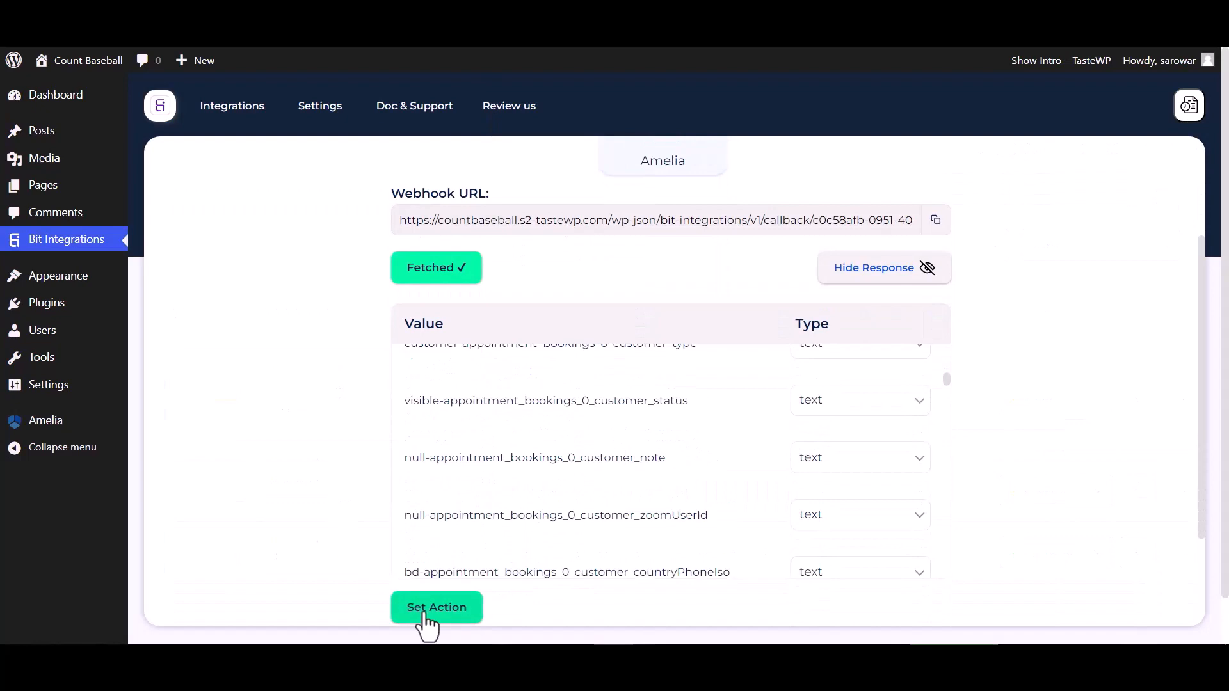
pyautogui.click(436, 607)
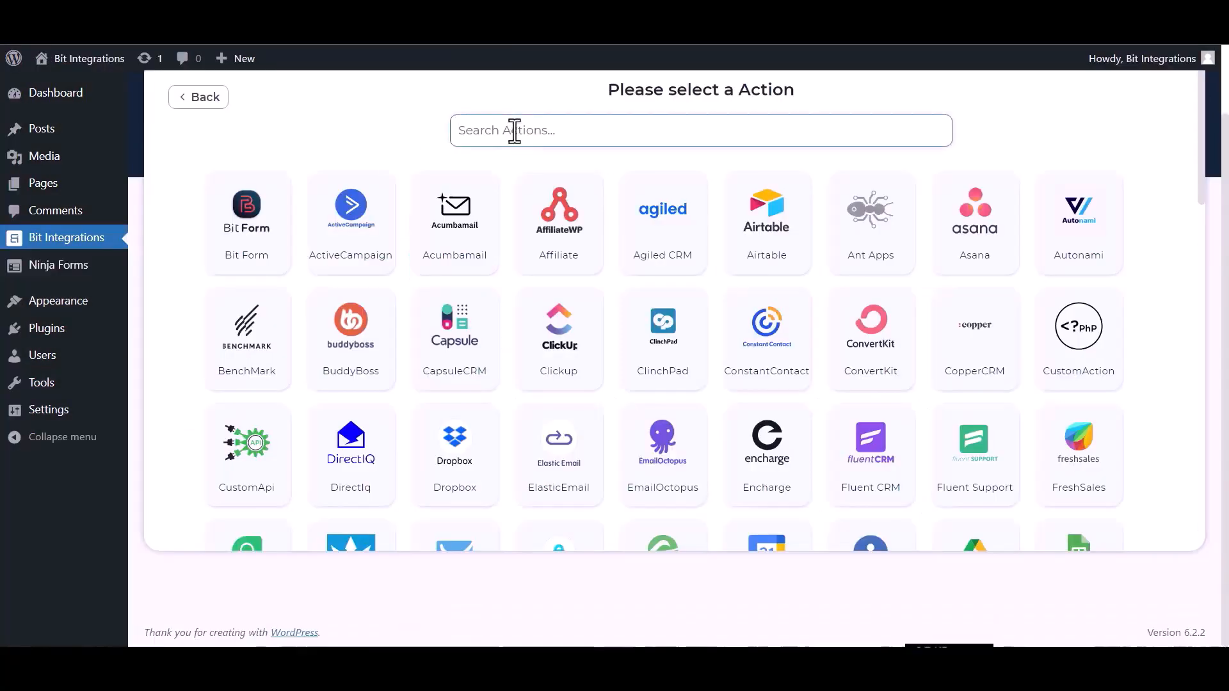
# - Search 'konn', choose KonnectzIT as the action app and follow the KonnectzIT Dashboard link
pyautogui.write('konn')
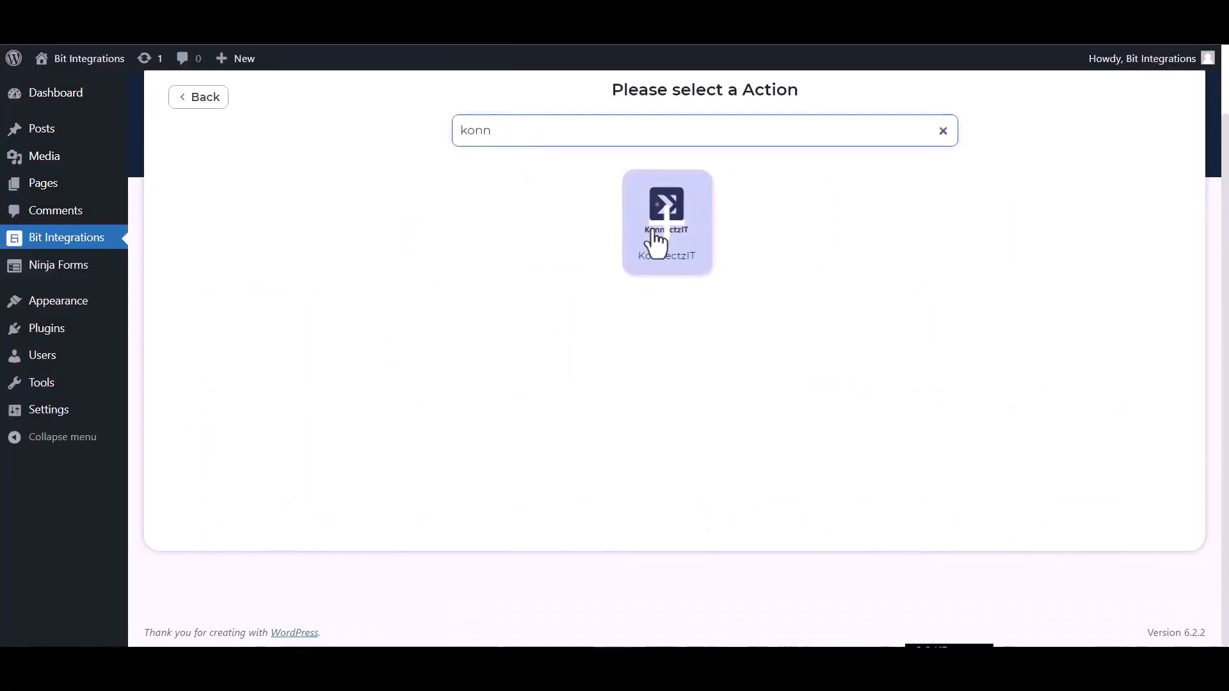
pyautogui.click(666, 221)
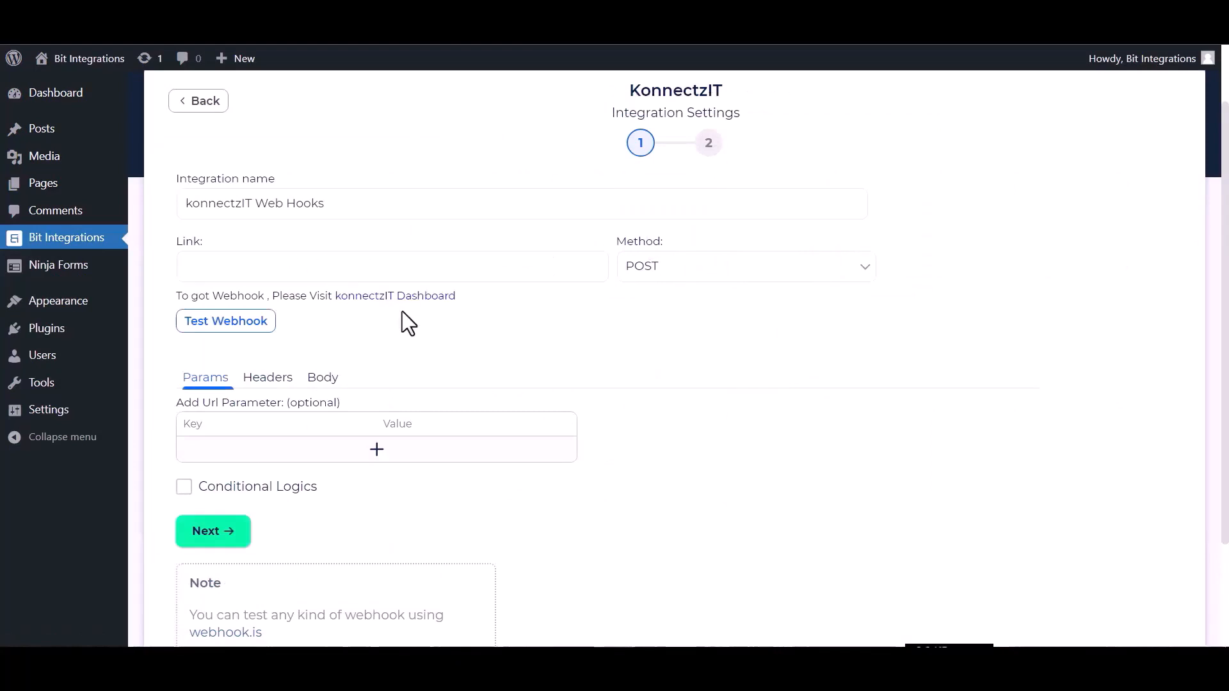
pyautogui.moveTo(395, 295)
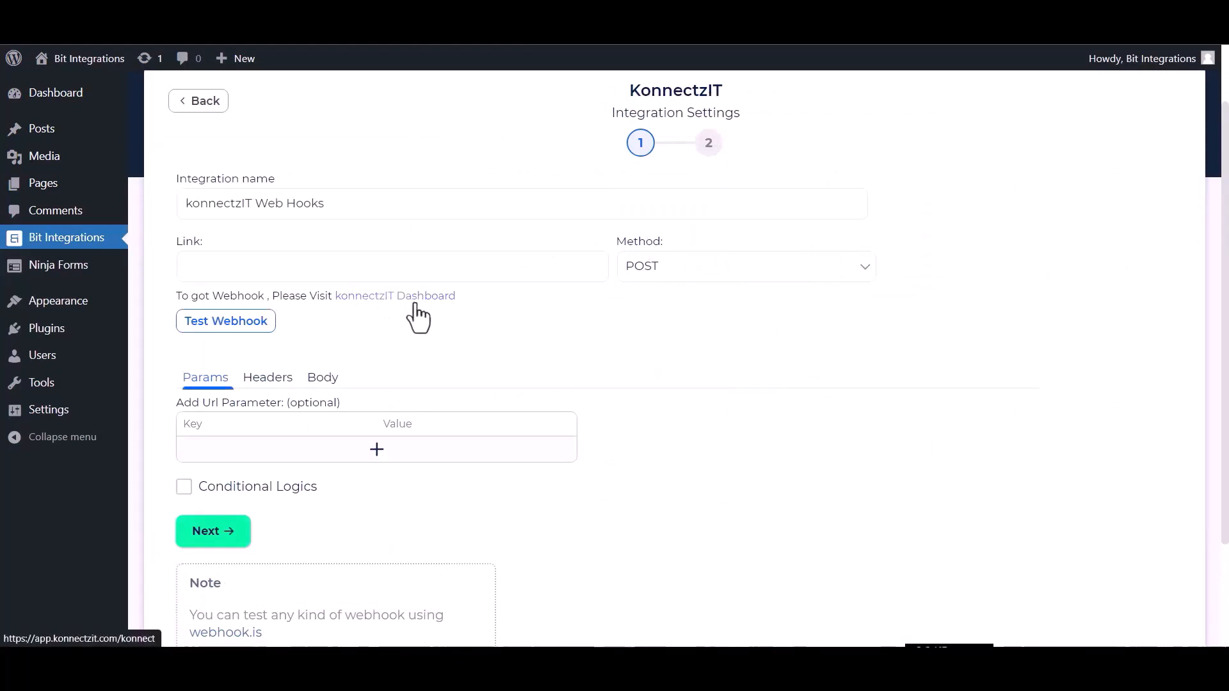
pyautogui.click(395, 296)
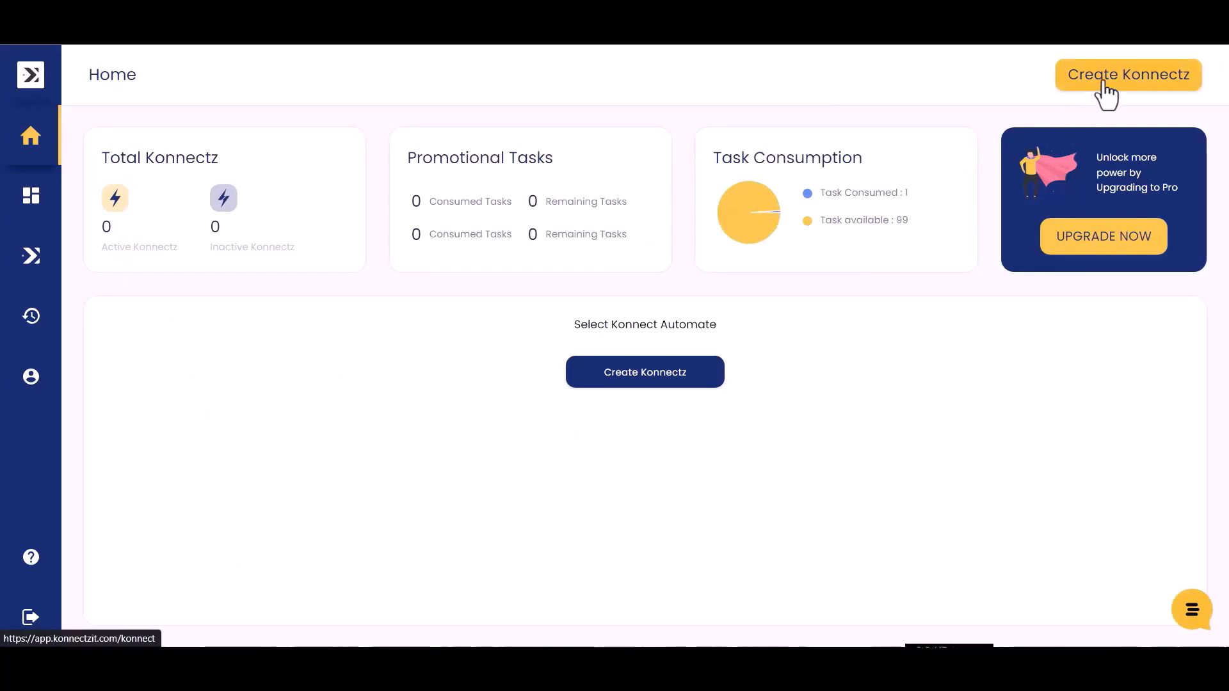
# - Create a new konnect named 'bit integrations'
pyautogui.click(1127, 74)
pyautogui.write('b')
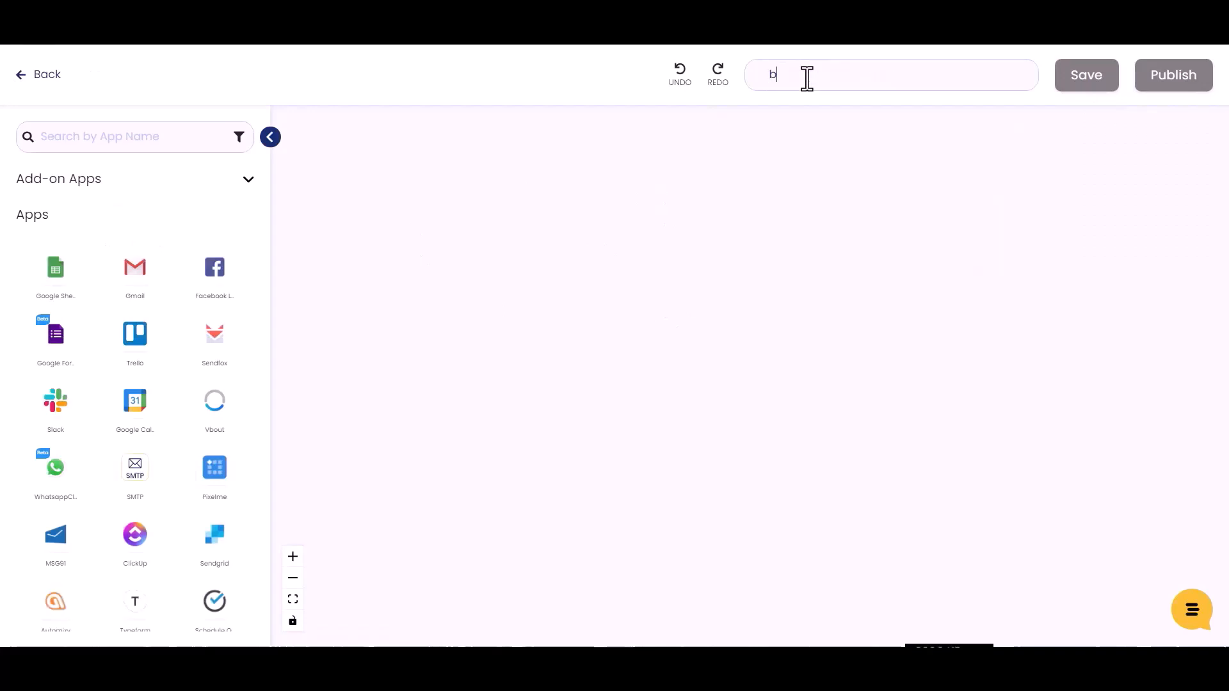
pyautogui.write('it i')
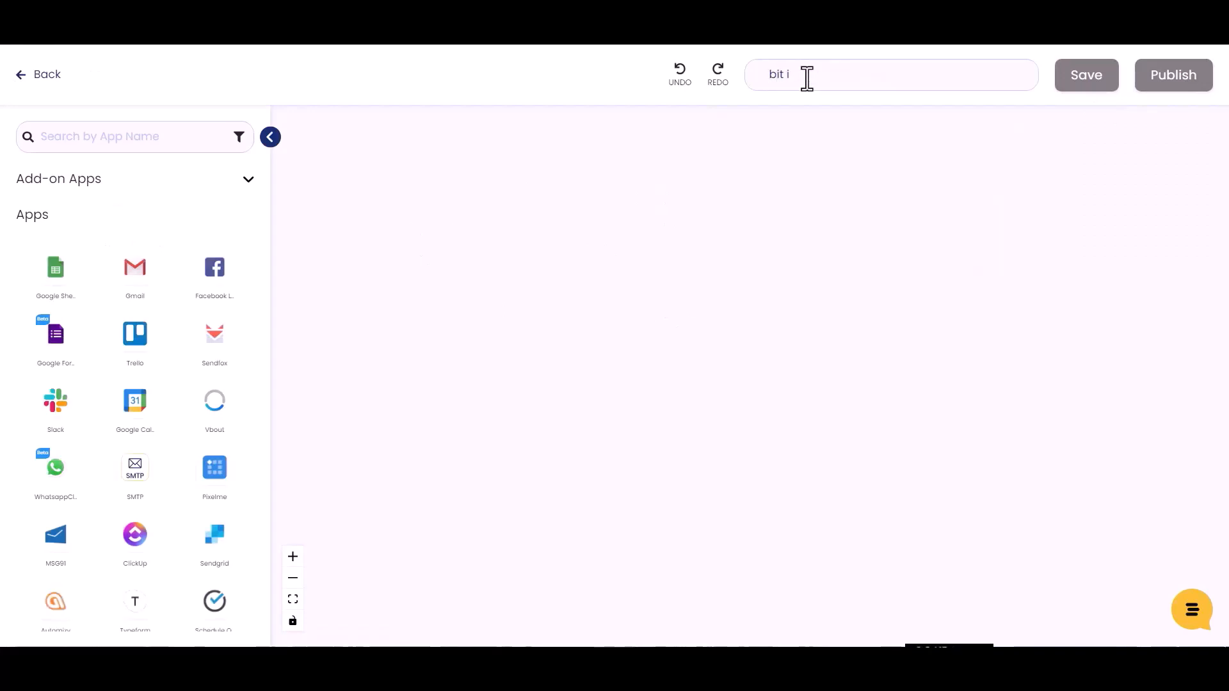
pyautogui.write('ntegrations')
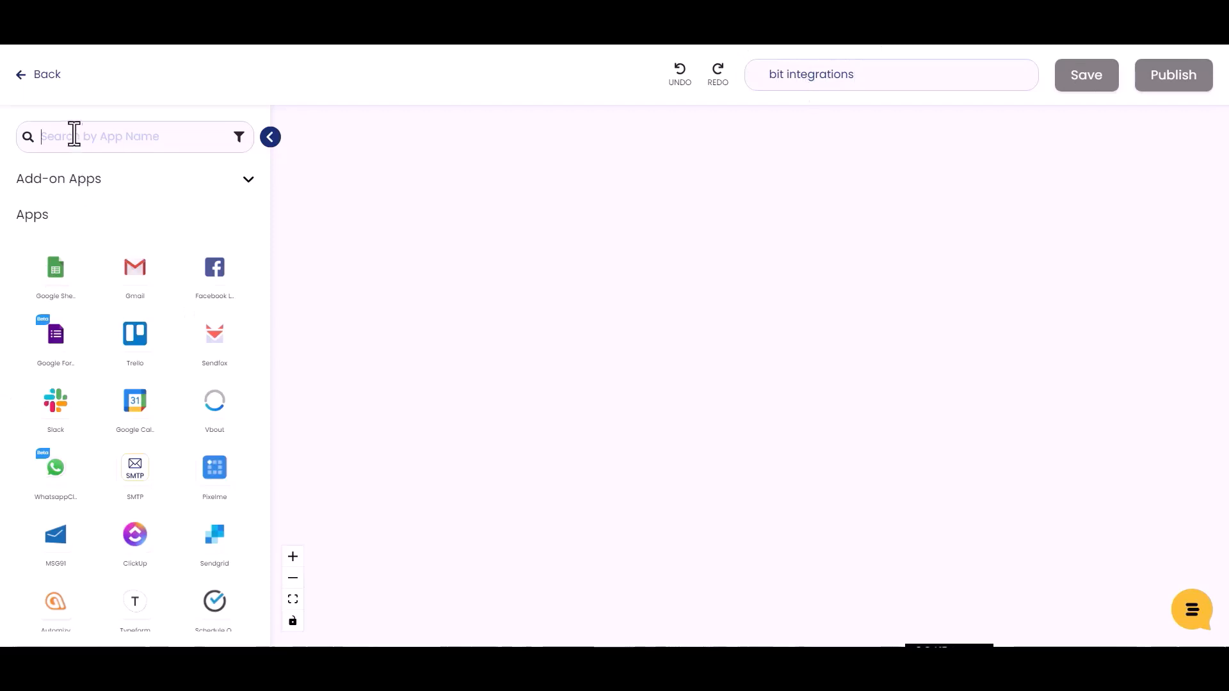
# - Add the Webhook app as trigger, copy its catch URL and start capturing the webhook response
pyautogui.write('webh')
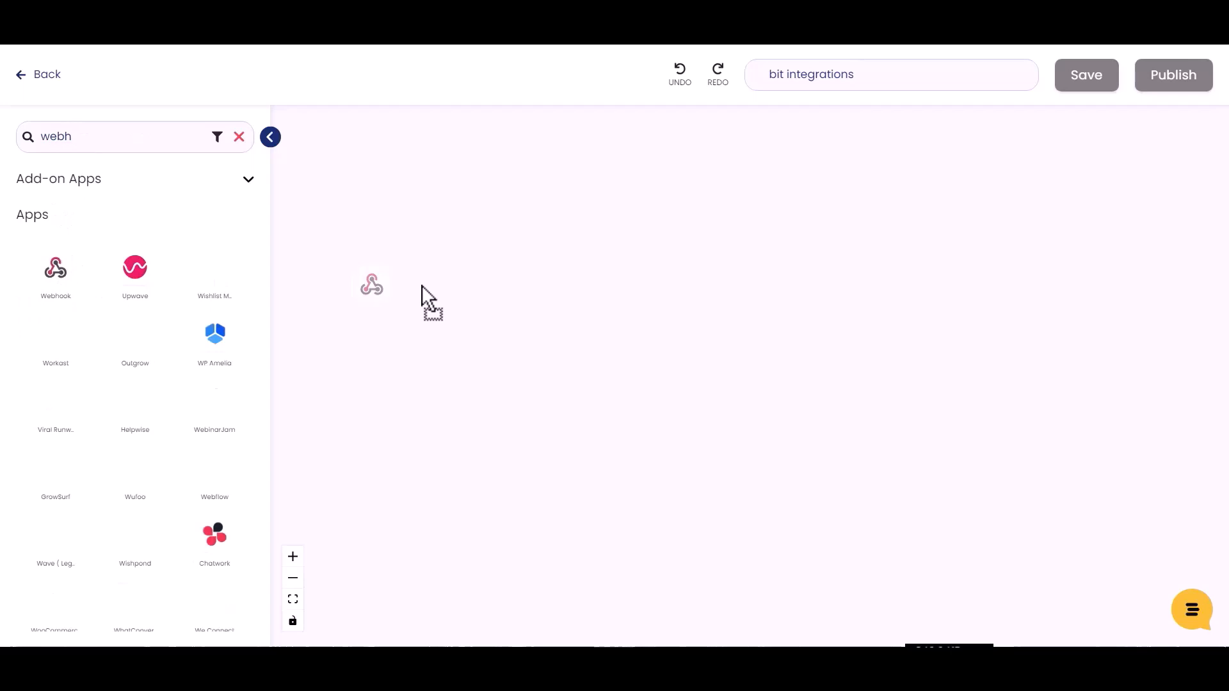
pyautogui.click(371, 284)
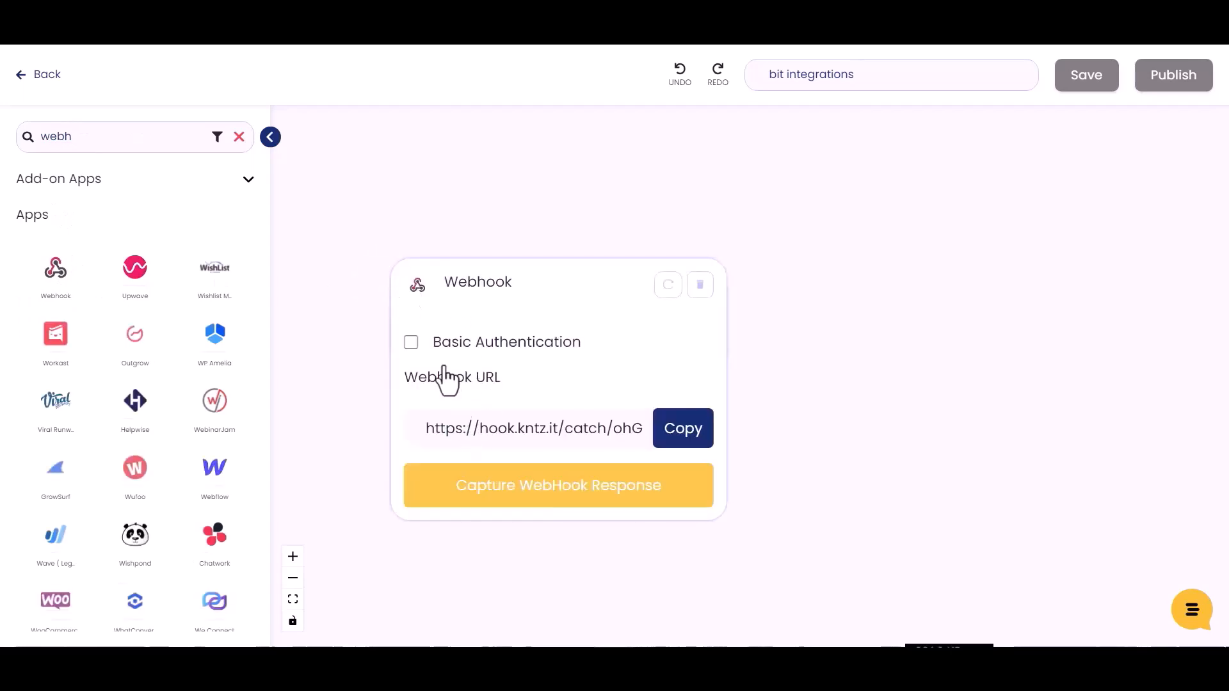
pyautogui.click(682, 429)
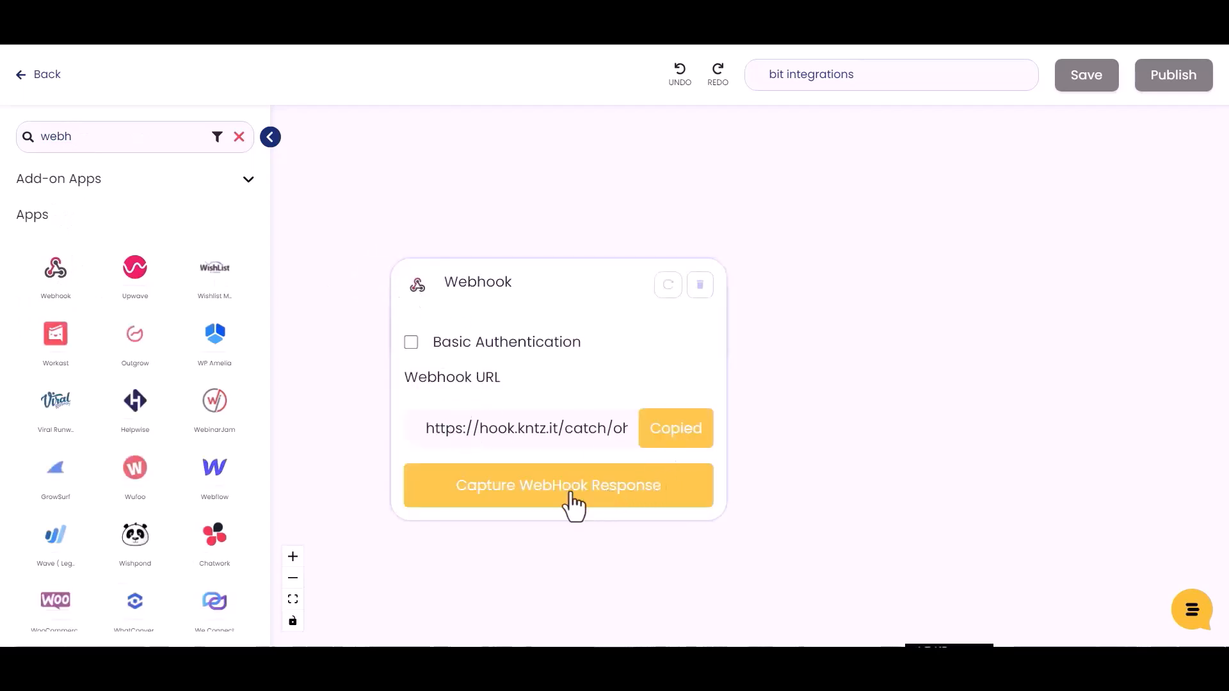
pyautogui.click(558, 485)
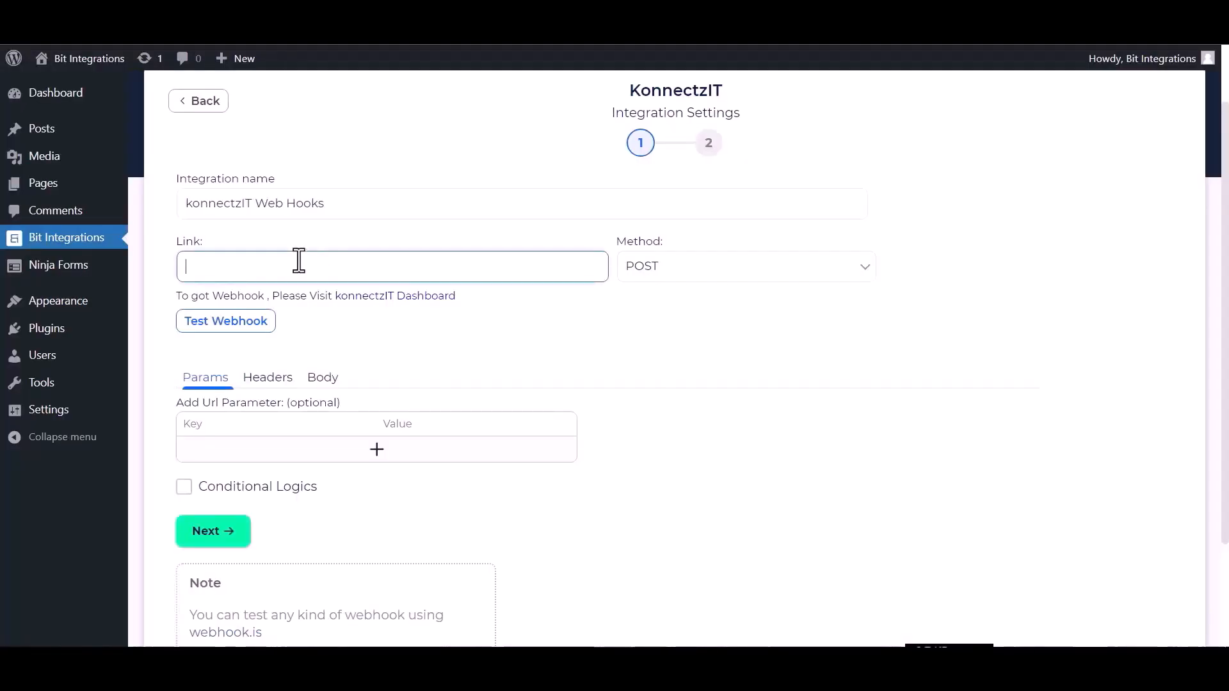
# - Paste the hook.kntz.it catch URL into Link and set the body content type to application/json
pyautogui.write('https://hook.kntz.it/catch/ohGwwjQsmY-kz9319-XTt2iUqdZ9')
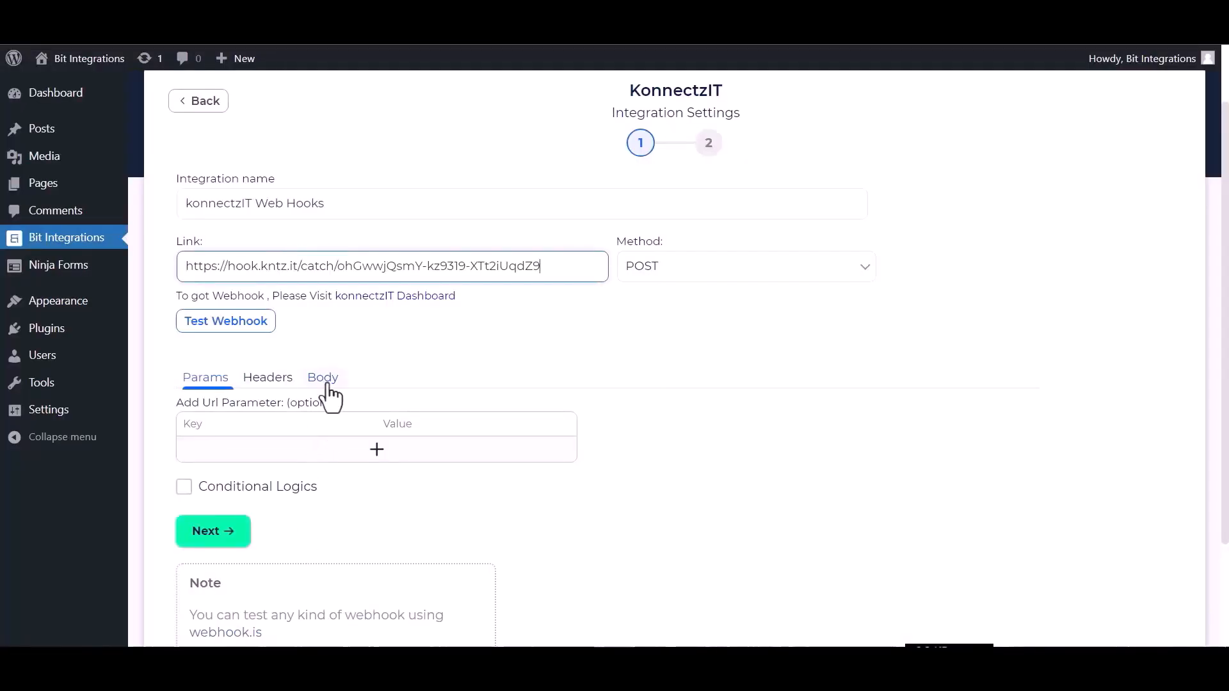
pyautogui.click(322, 377)
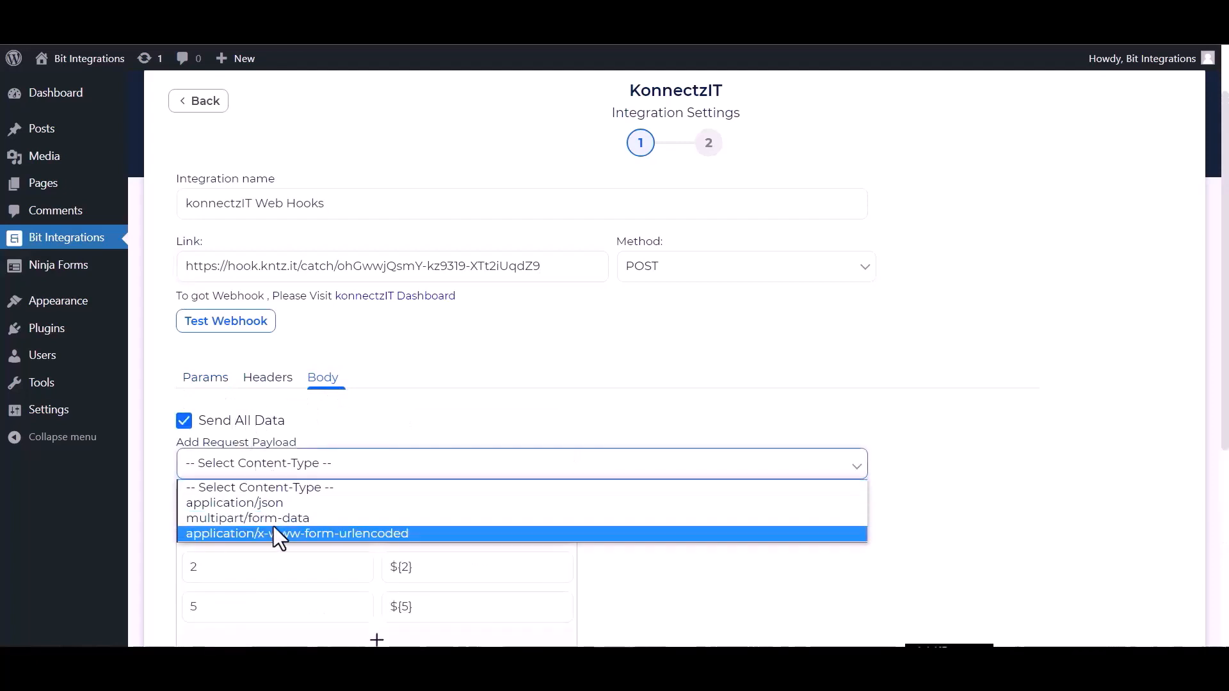
pyautogui.click(235, 502)
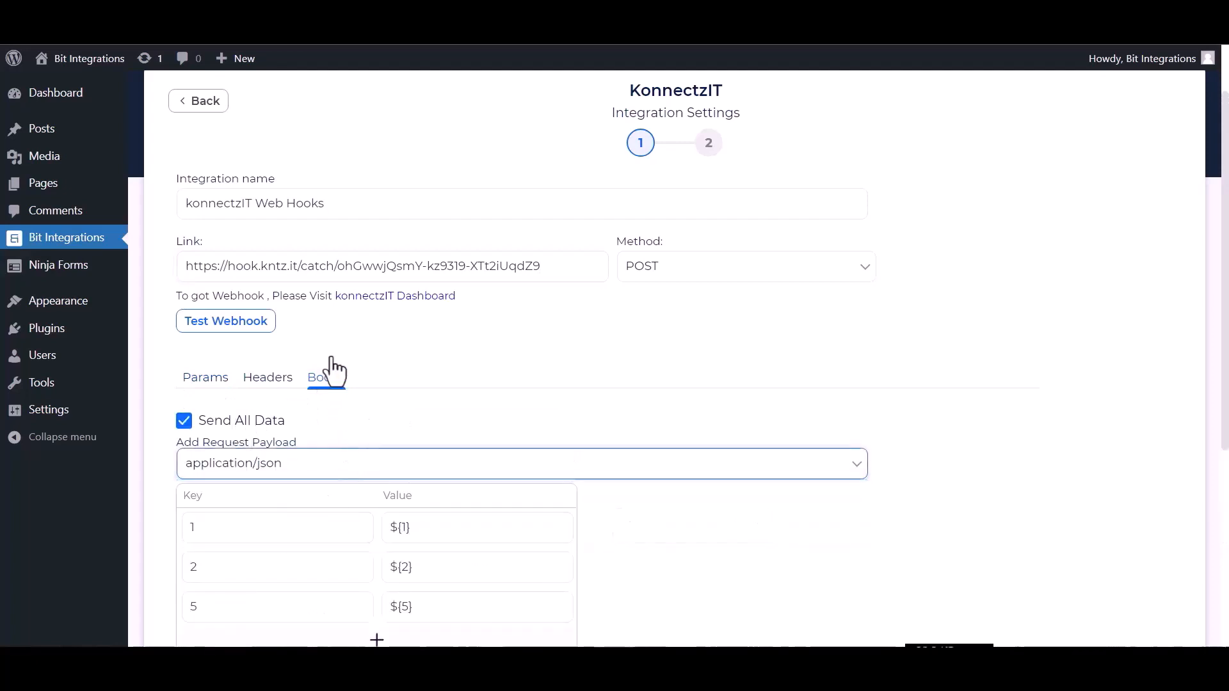
# - Test the webhook, advance through Next and finish the integration
pyautogui.scroll(-3)
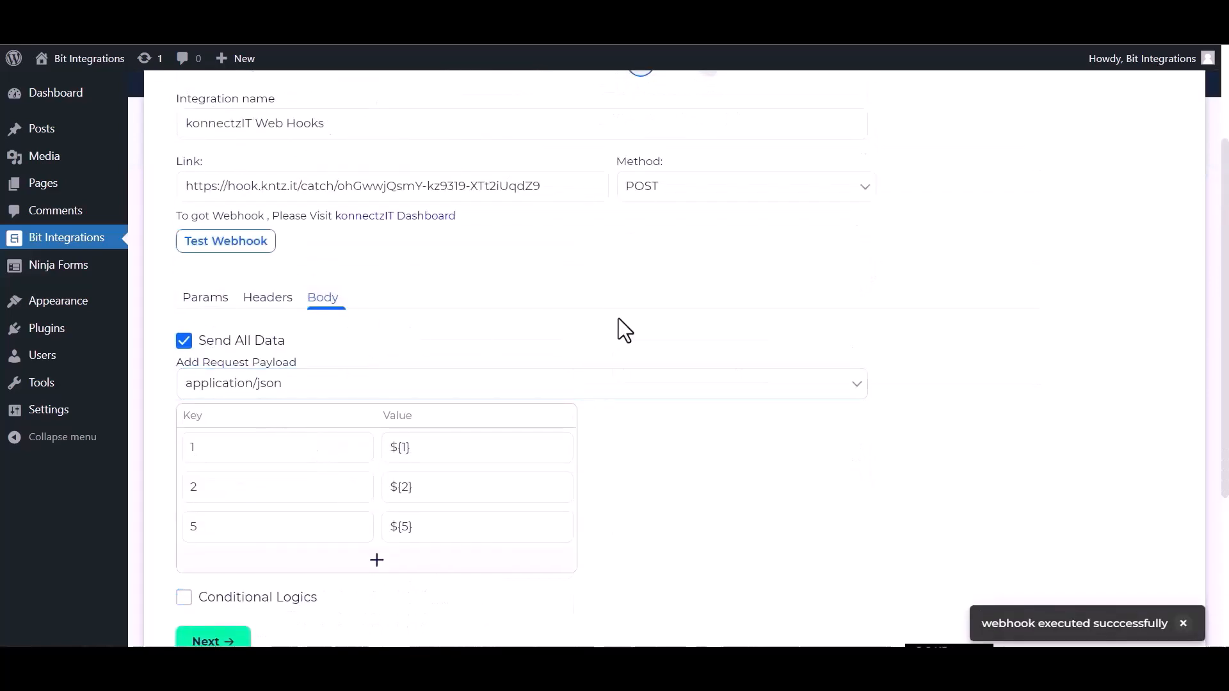
pyautogui.scroll(-3)
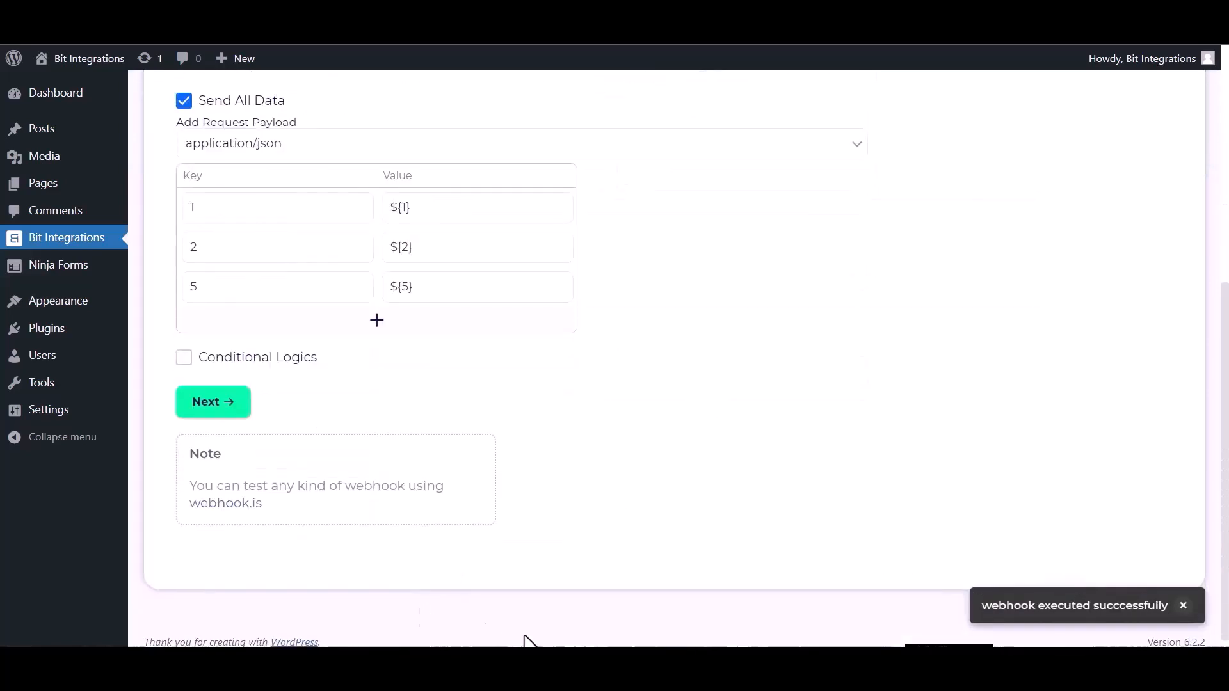
pyautogui.click(213, 402)
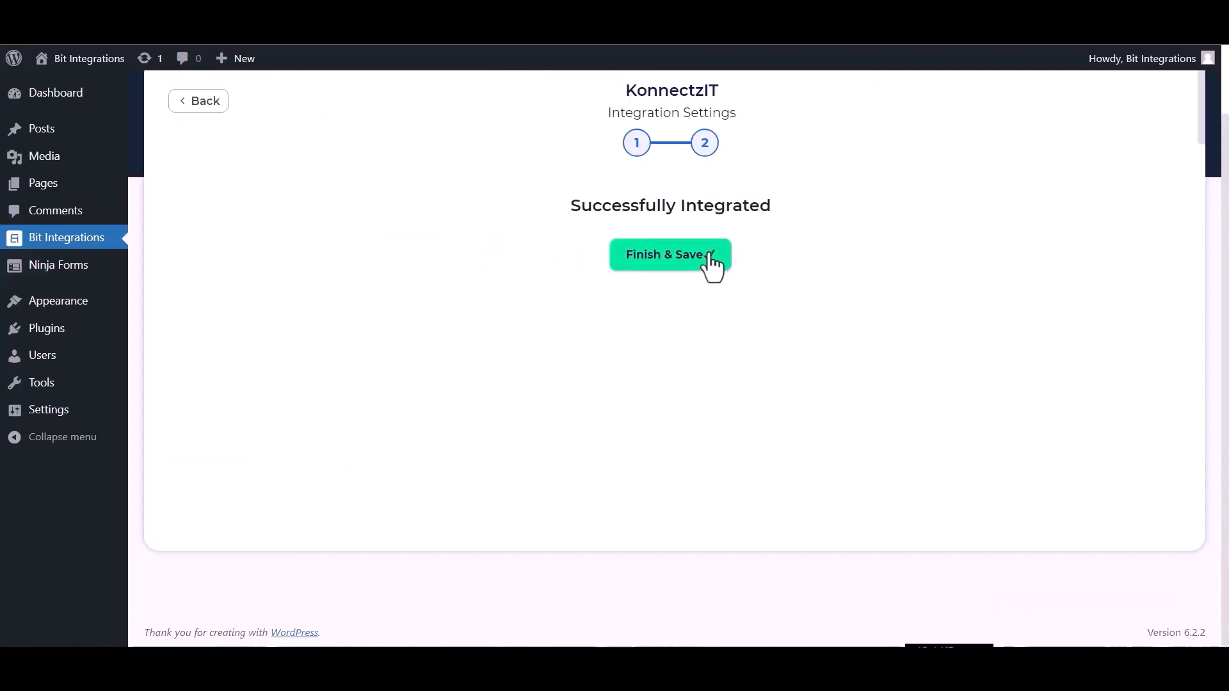
pyautogui.click(669, 254)
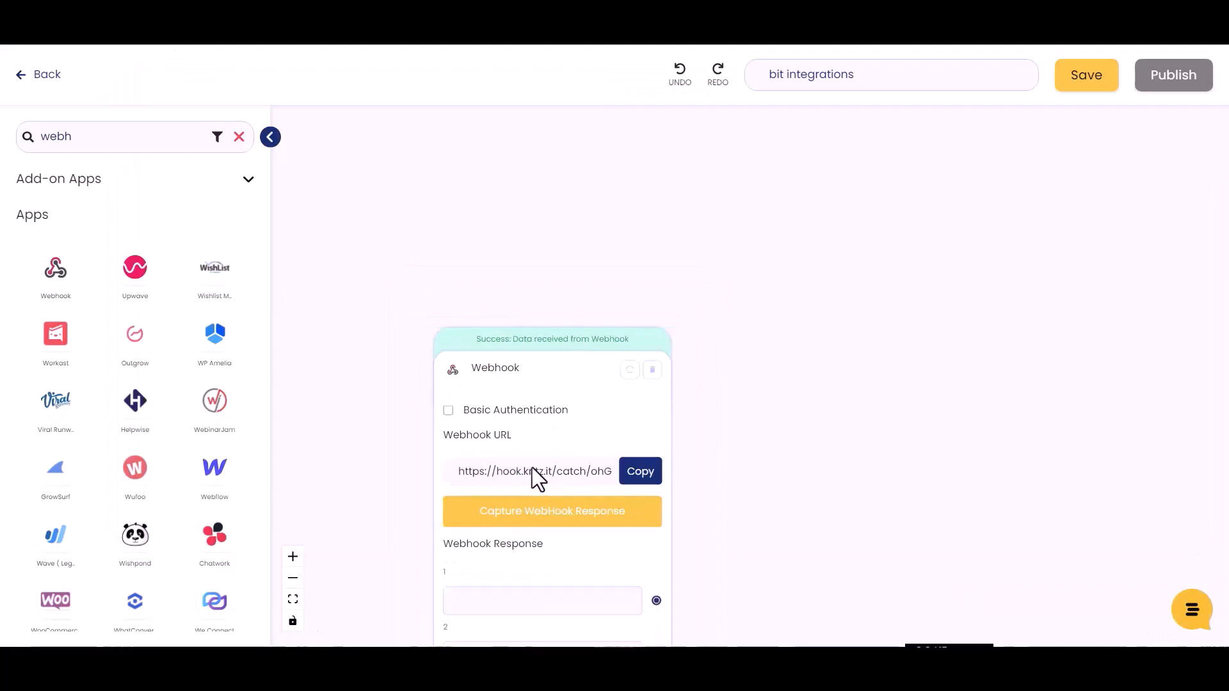
# - Add an Airtable step set to Create Record using Airtable Account #1
pyautogui.click(239, 136)
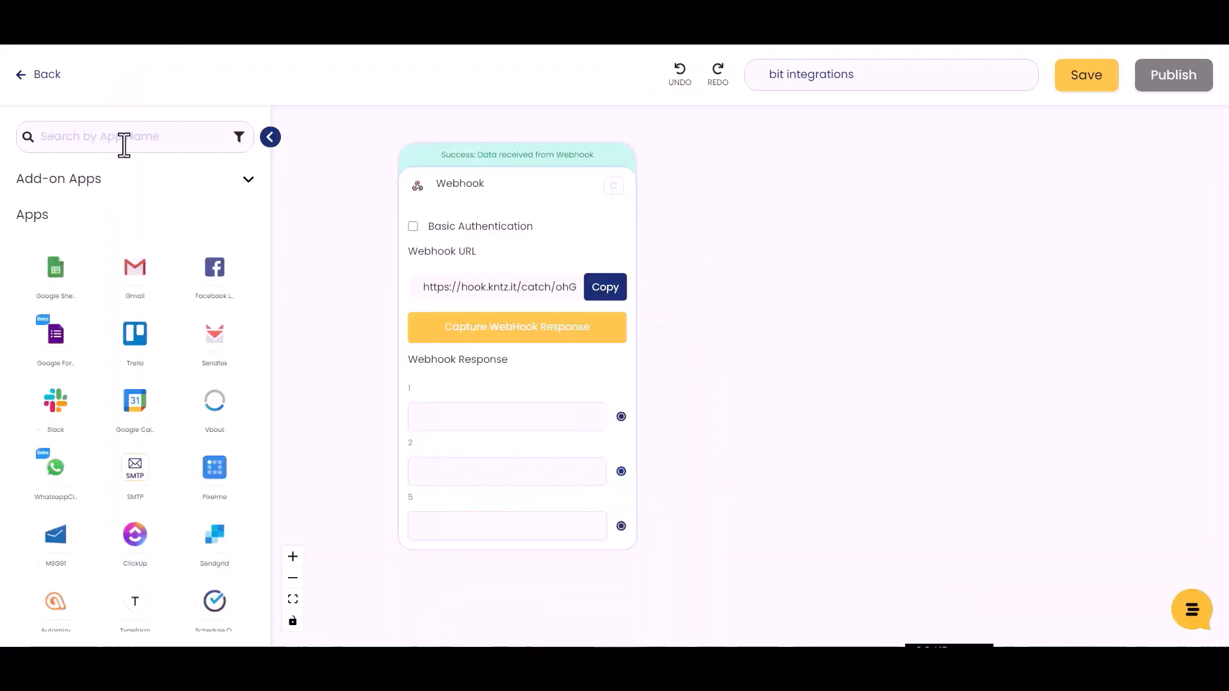
pyautogui.write('airy')
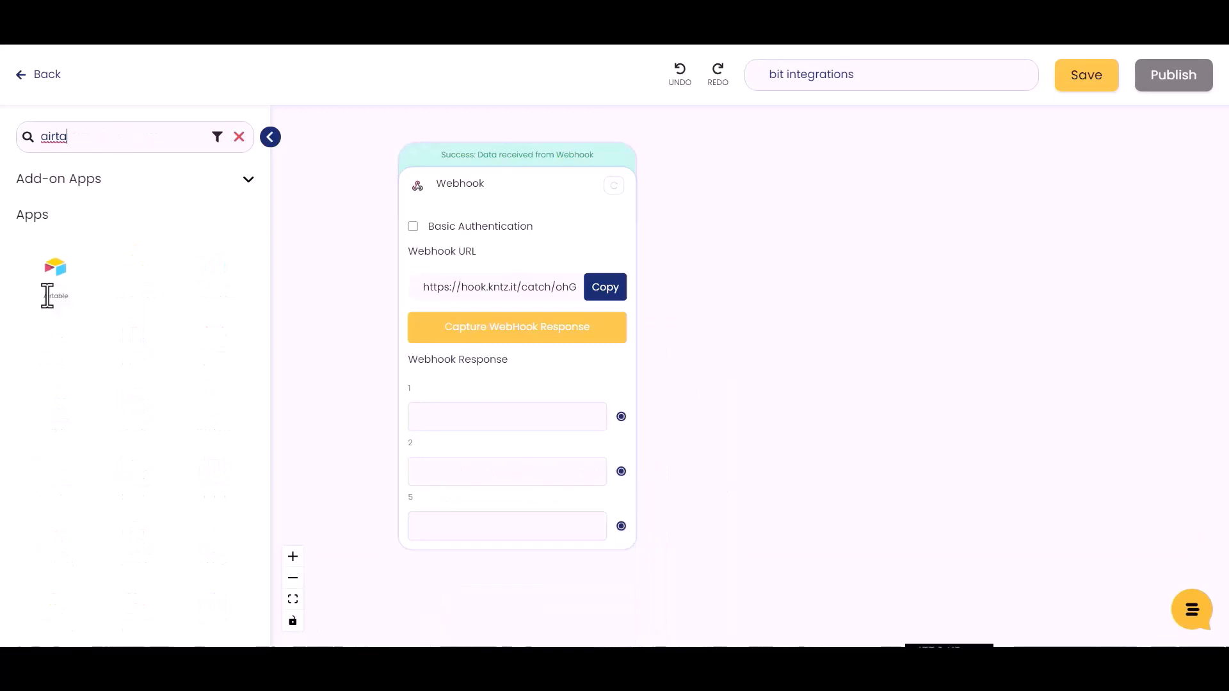
pyautogui.moveTo(55, 271)
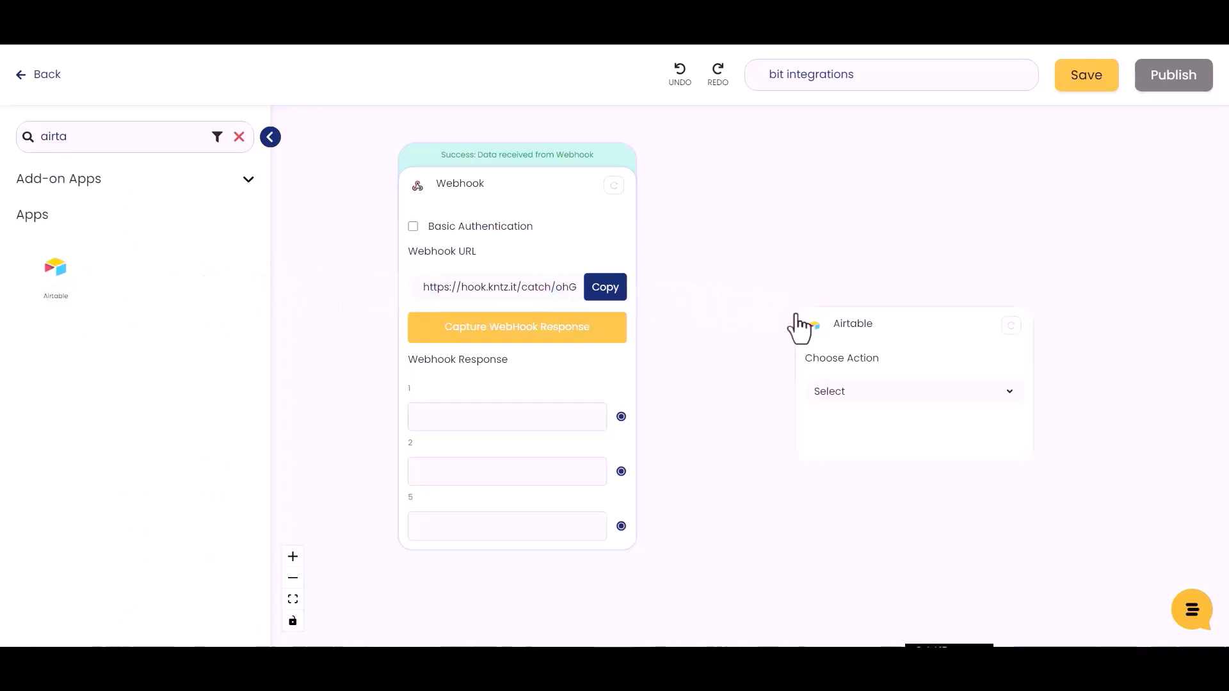
pyautogui.click(909, 391)
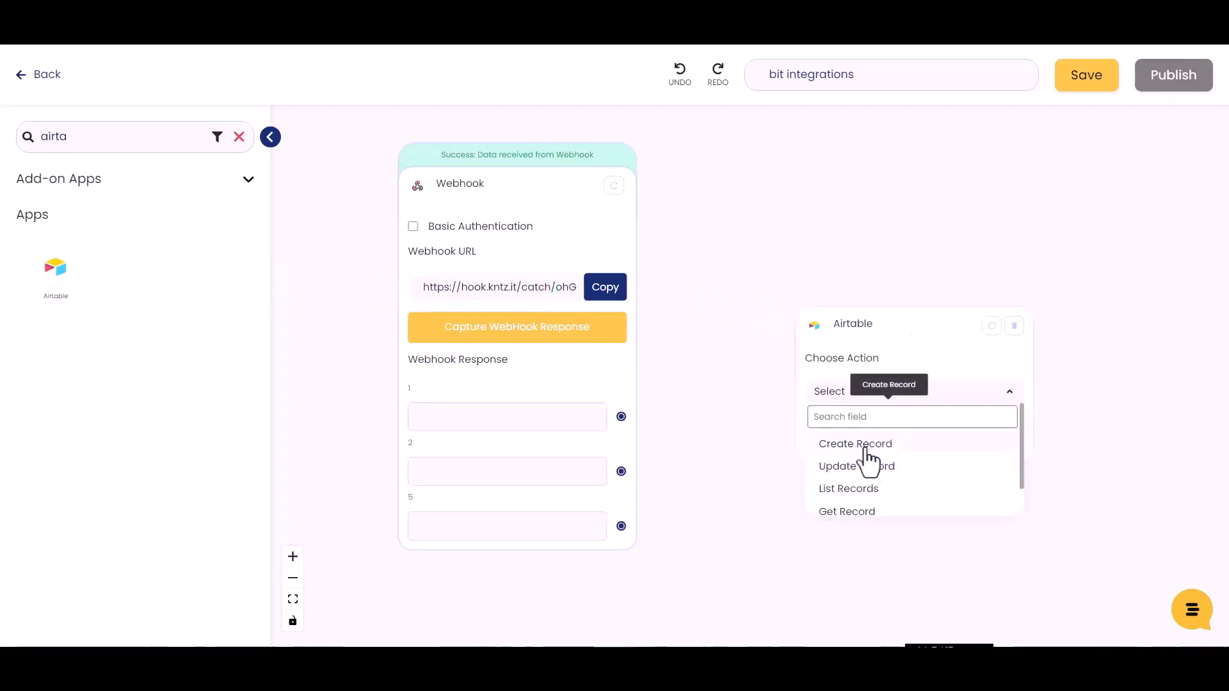
pyautogui.click(855, 443)
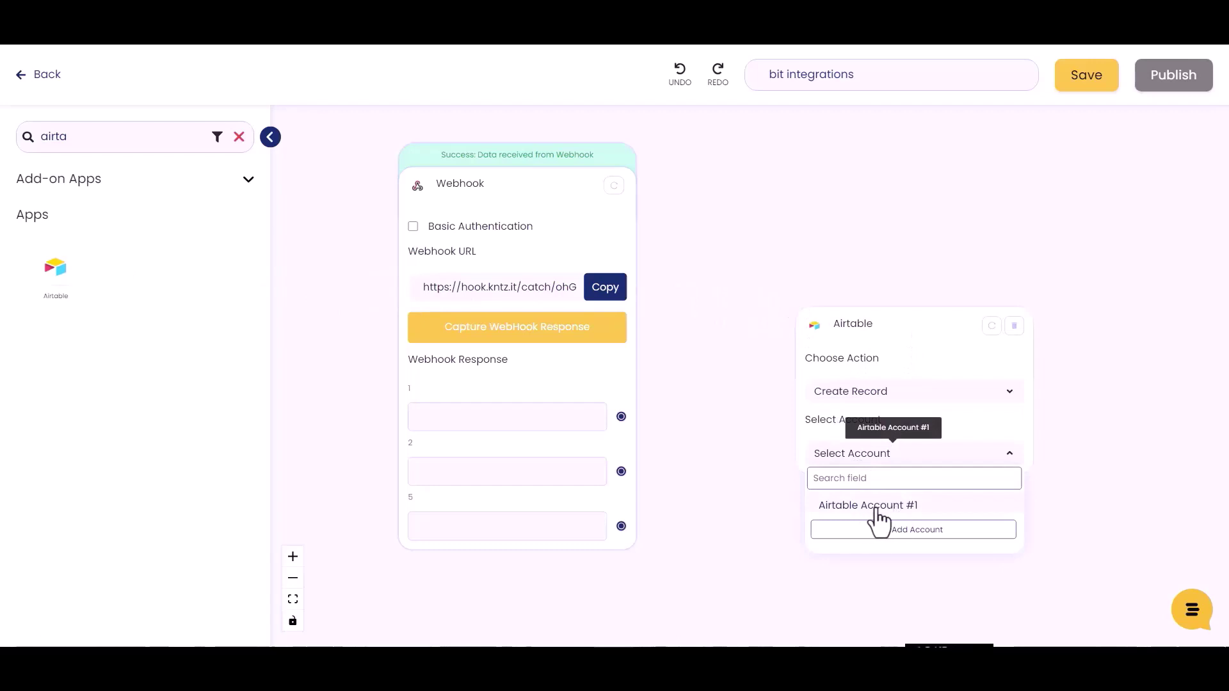
pyautogui.click(867, 505)
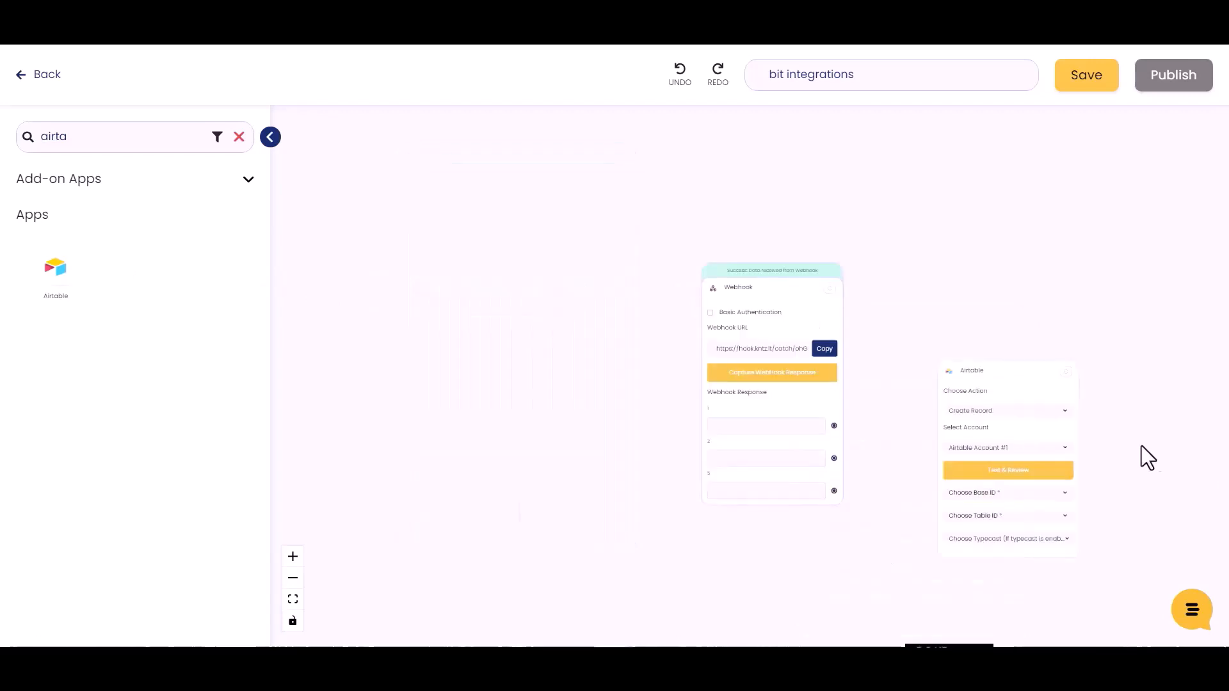
# - Target the bit integration base, Table 1, with typecast set to True
pyautogui.click(1007, 492)
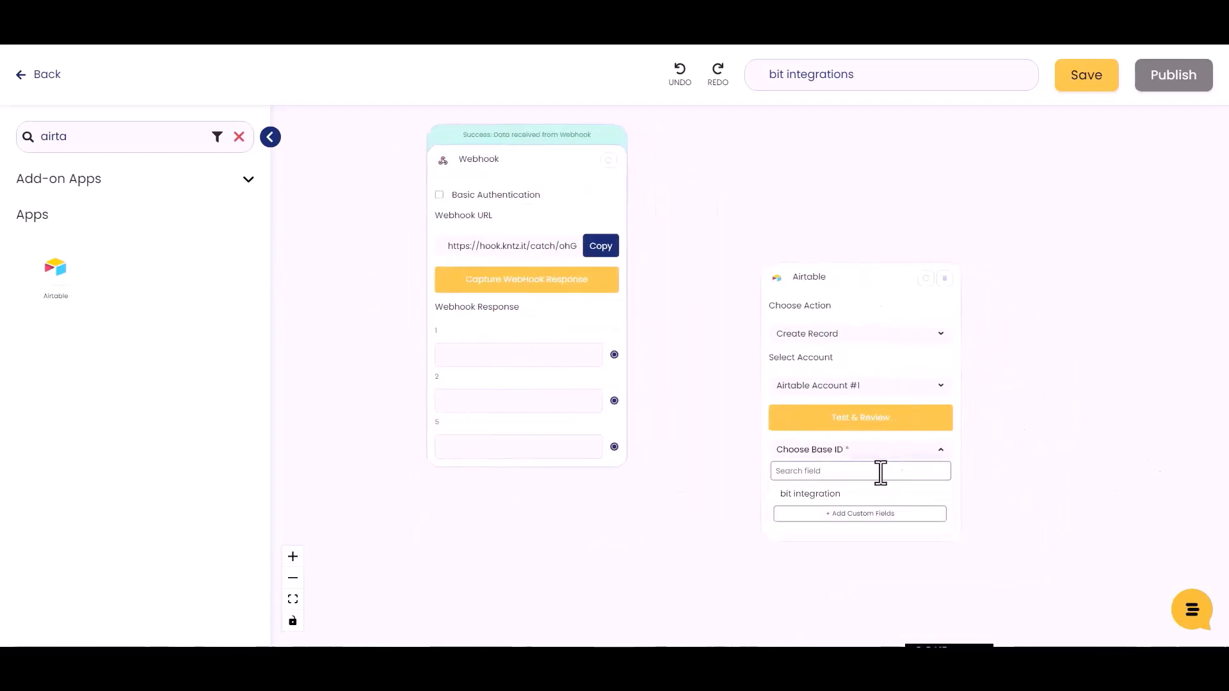
pyautogui.click(809, 493)
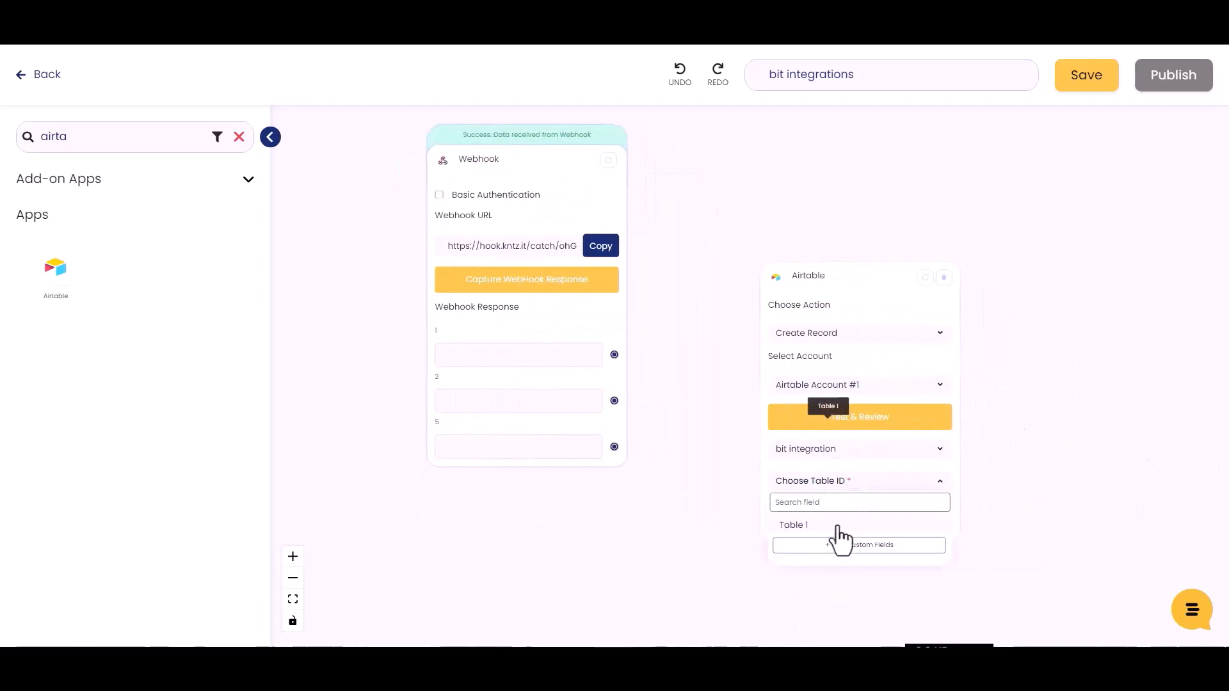
pyautogui.click(793, 524)
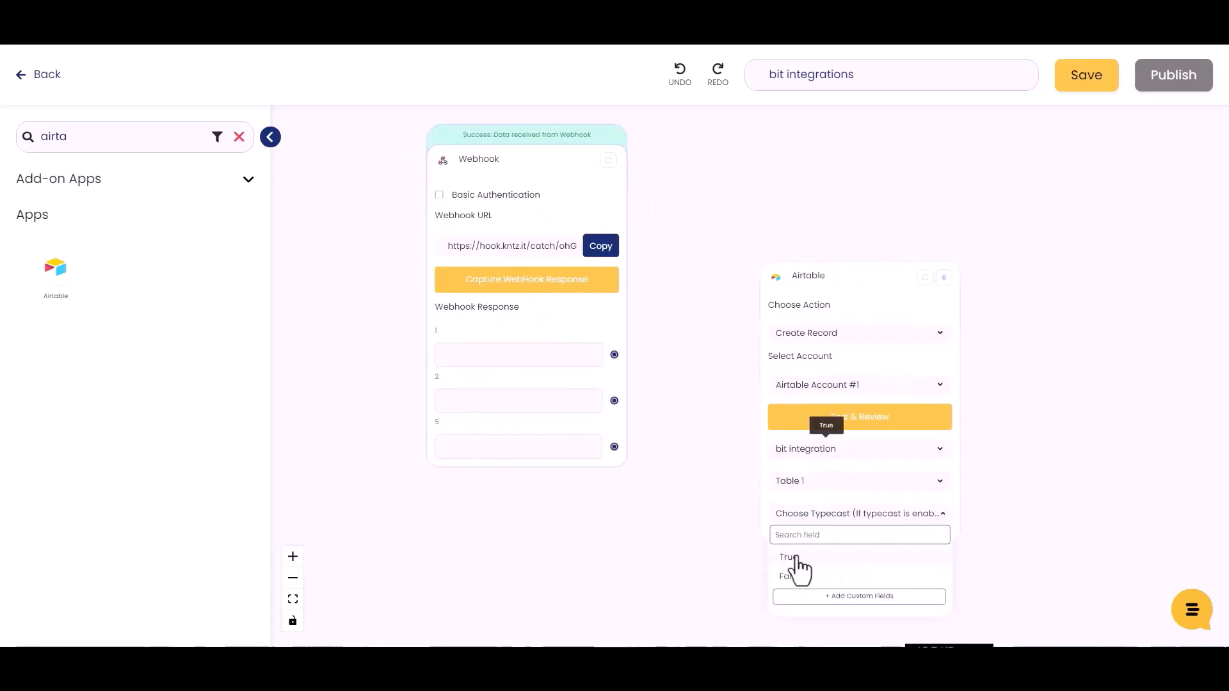
pyautogui.click(787, 558)
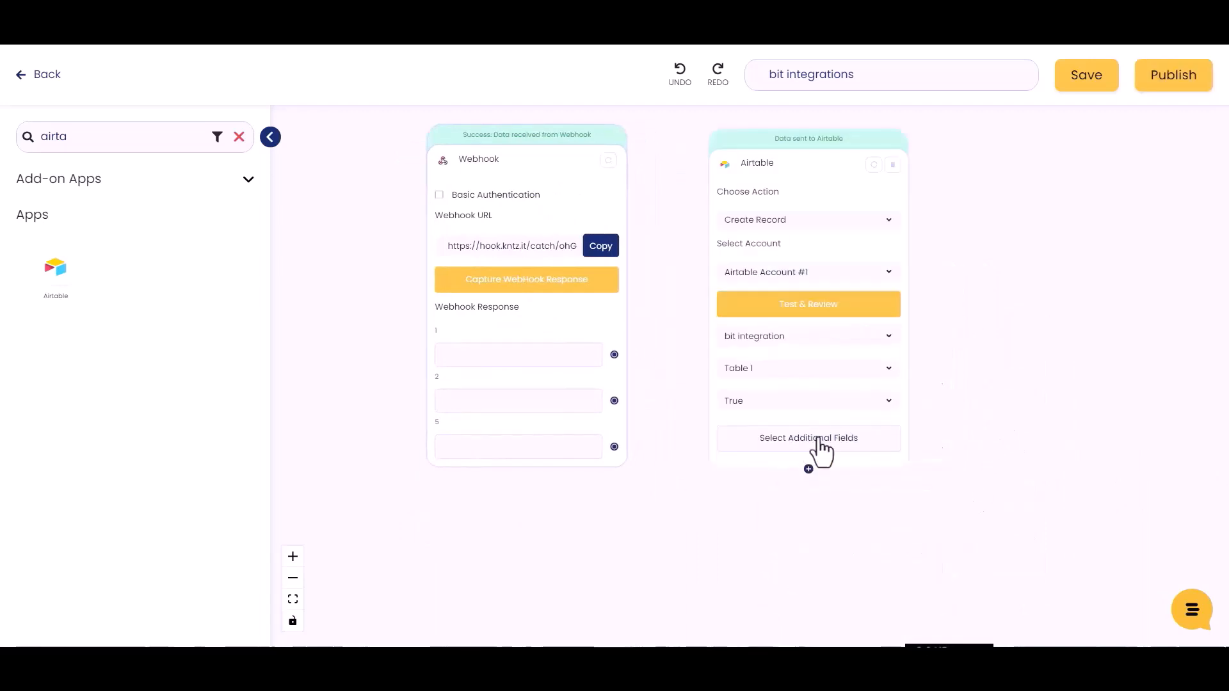
# - Add Name, Email and Number as additional fields and map webhook response values to them
pyautogui.click(807, 437)
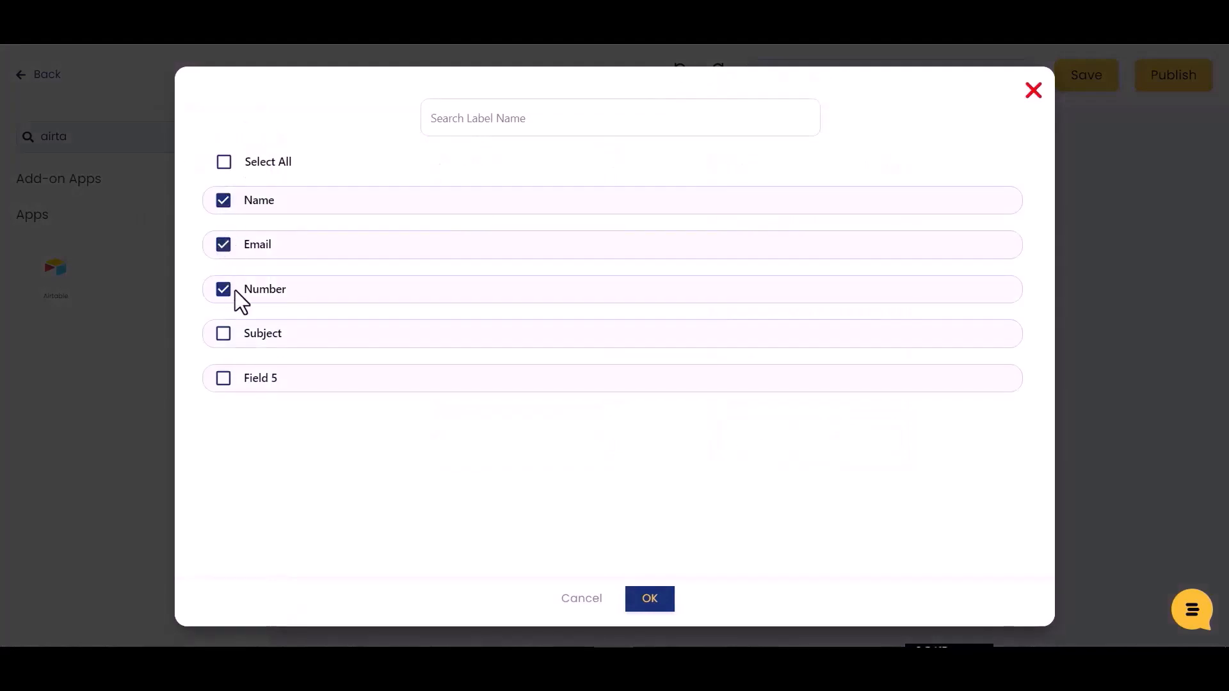
pyautogui.click(649, 598)
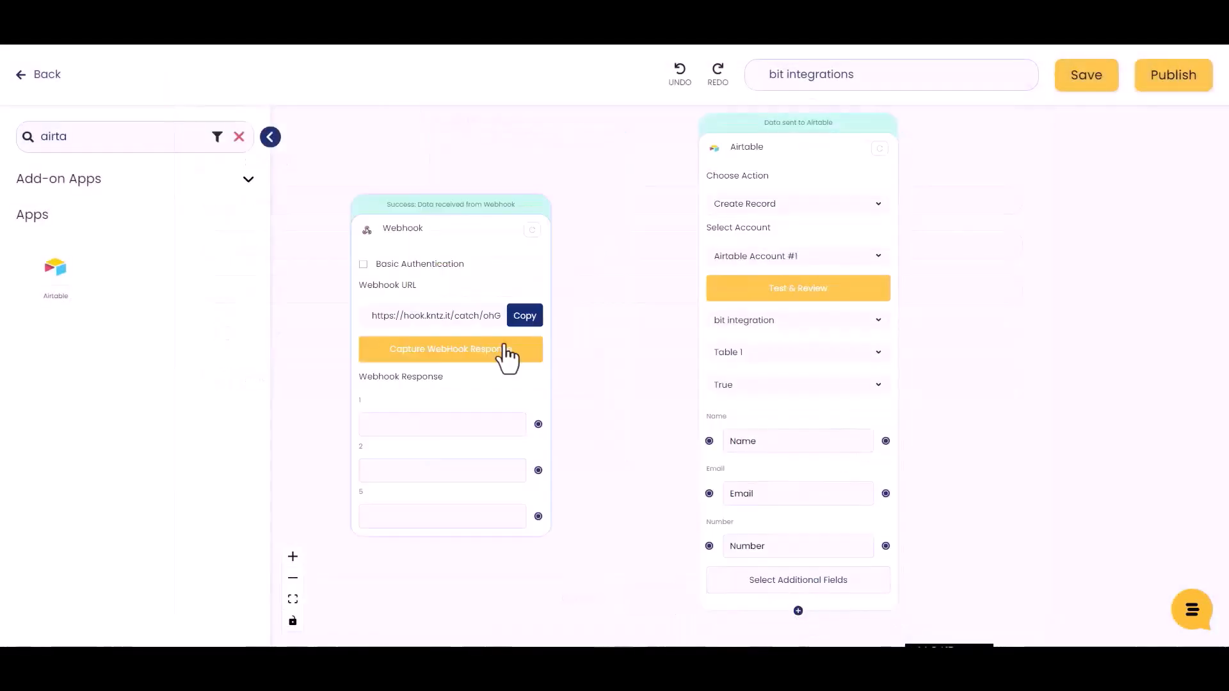
pyautogui.moveTo(537, 426)
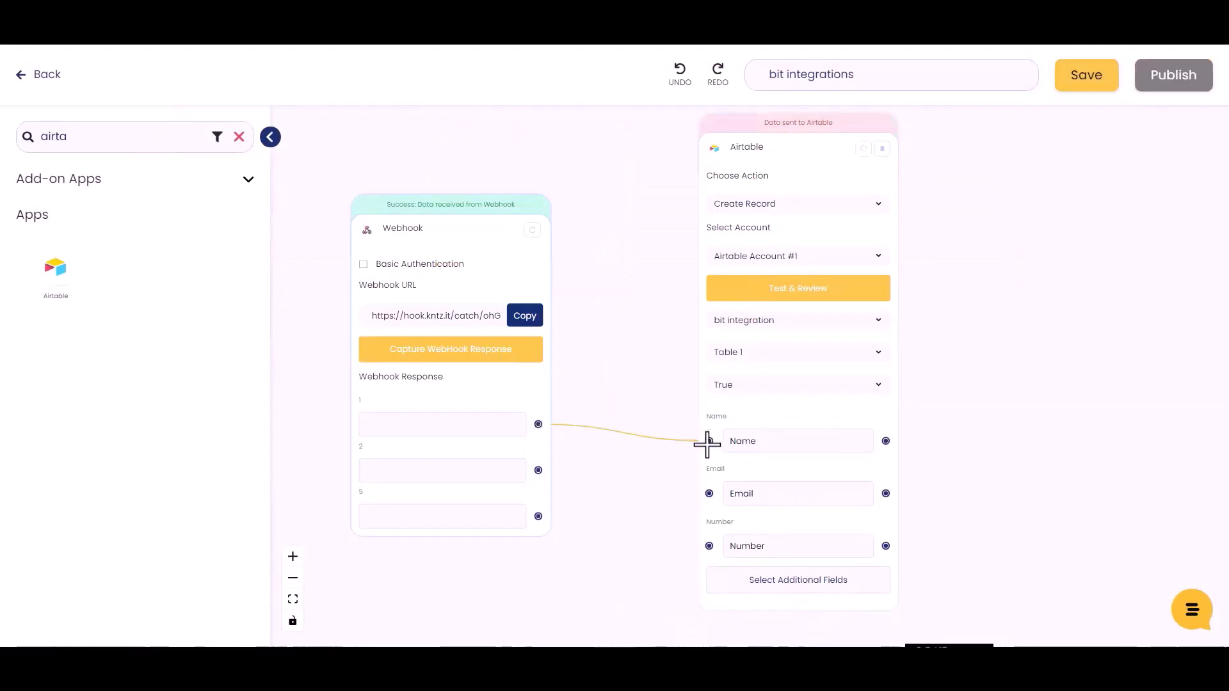
pyautogui.moveTo(537, 472)
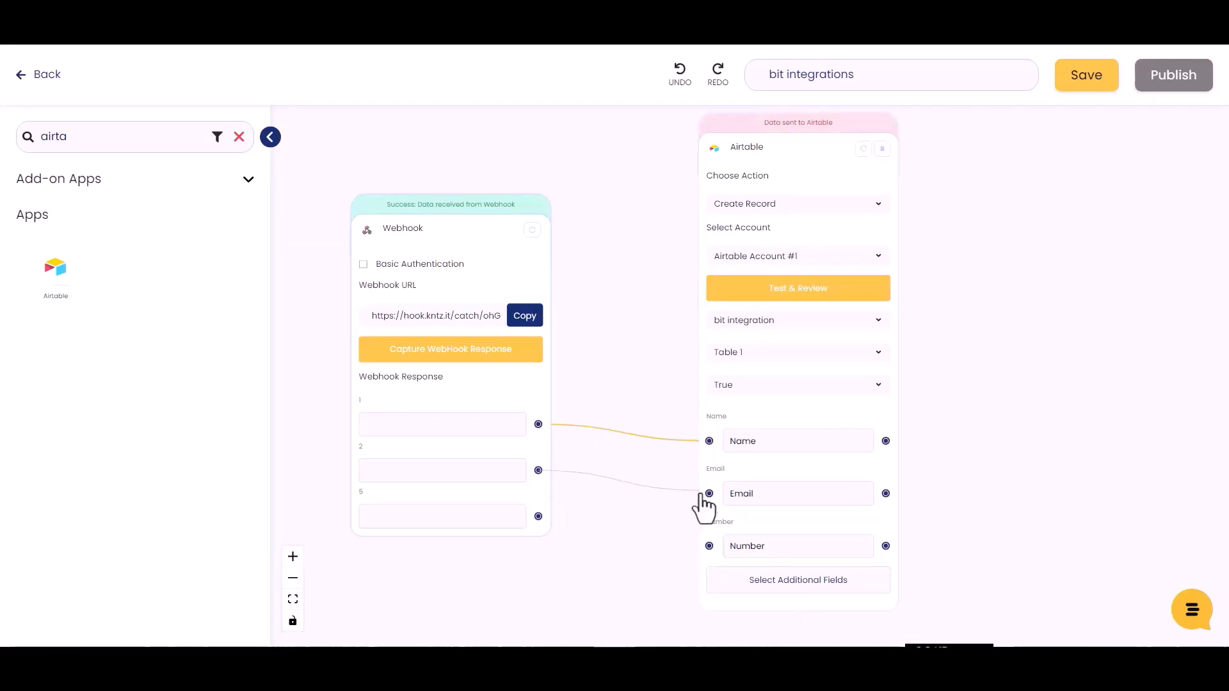
pyautogui.moveTo(706, 549)
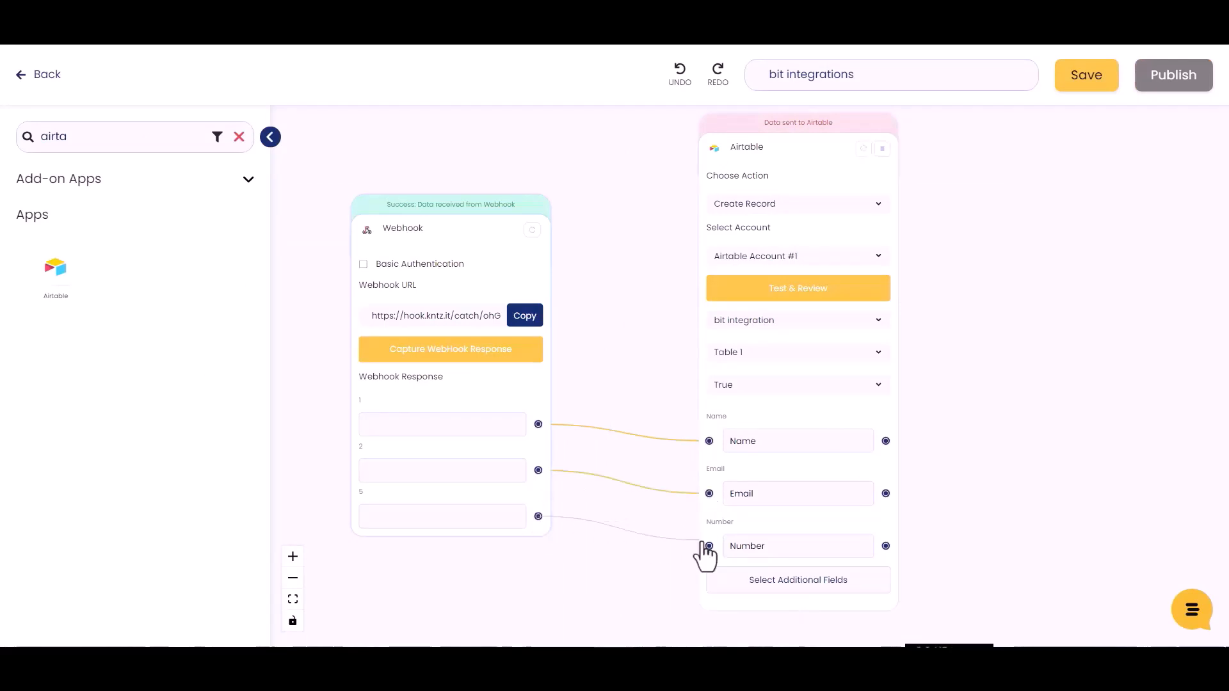
pyautogui.moveTo(935, 461)
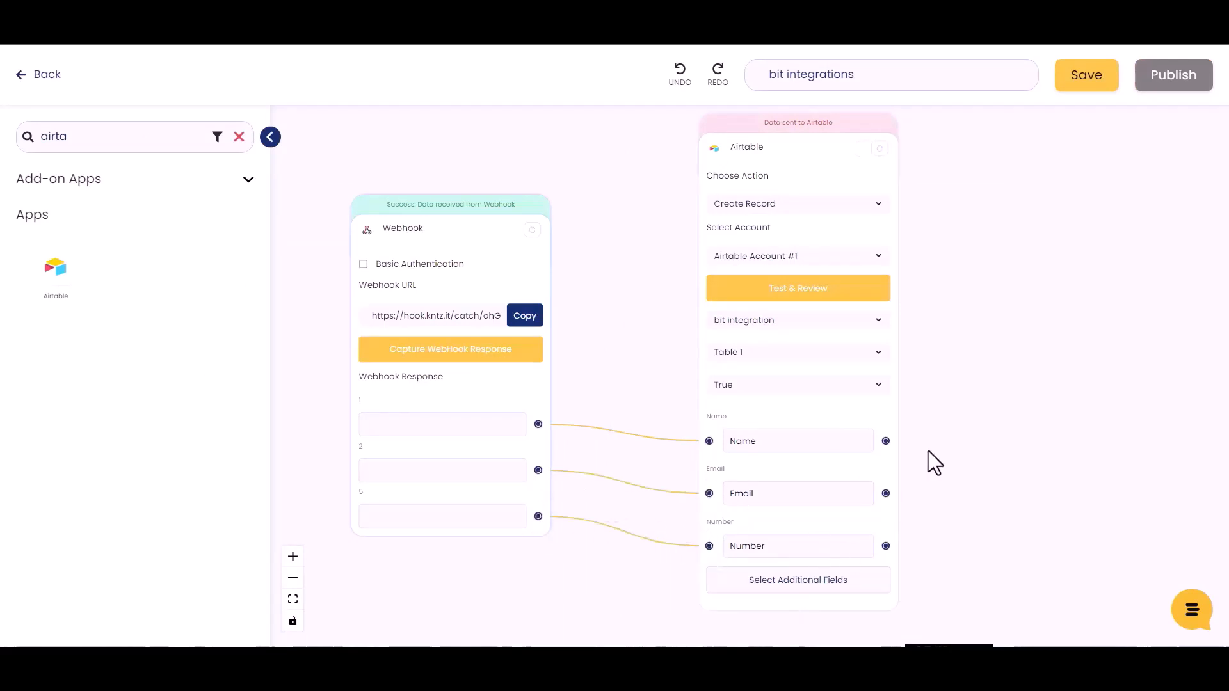
pyautogui.click(797, 288)
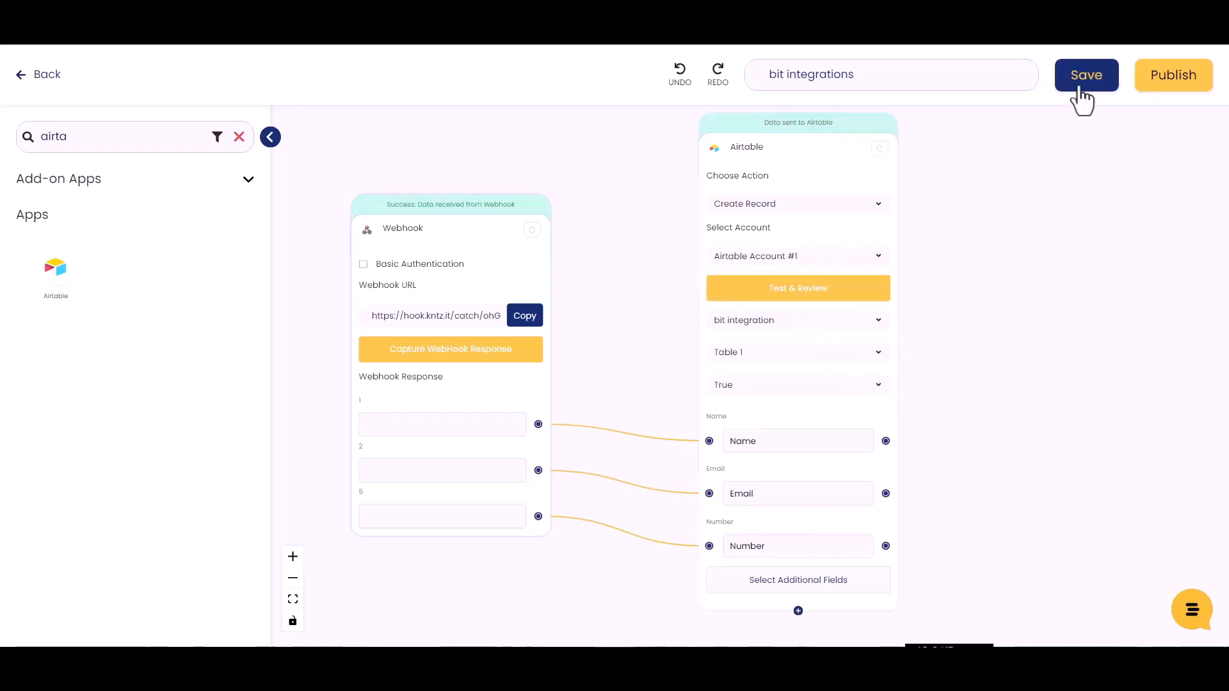
# - Save the konnect and dismiss the success confirmation
pyautogui.click(1086, 74)
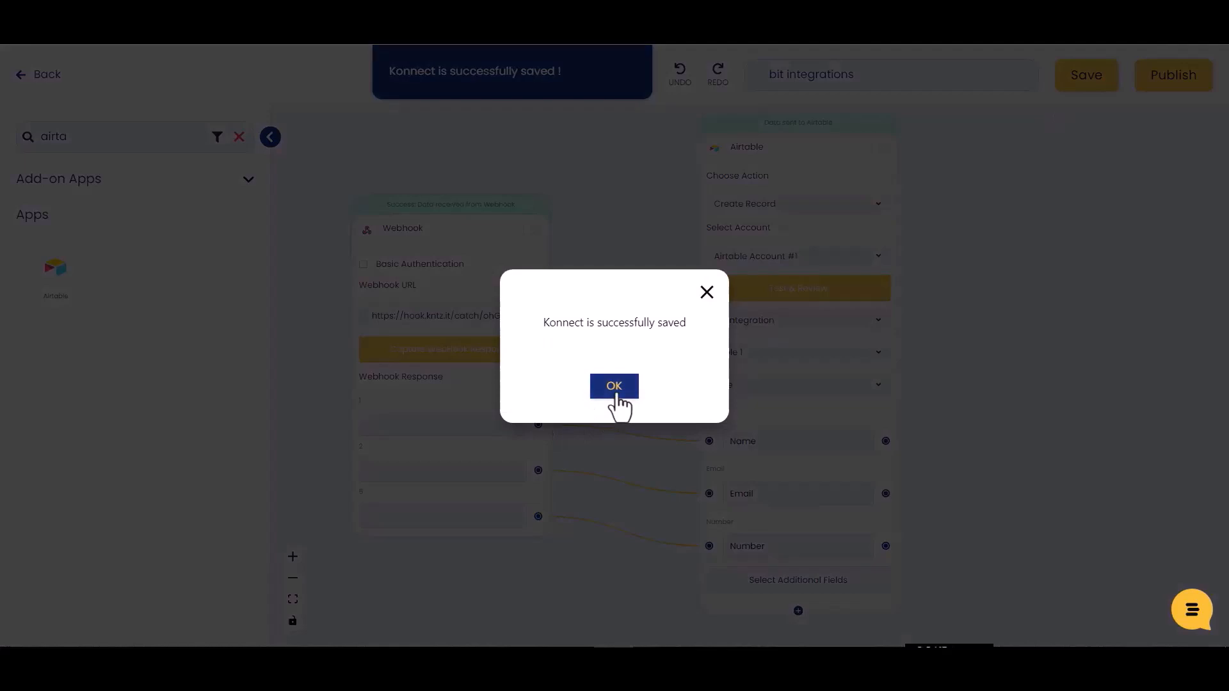
pyautogui.click(614, 385)
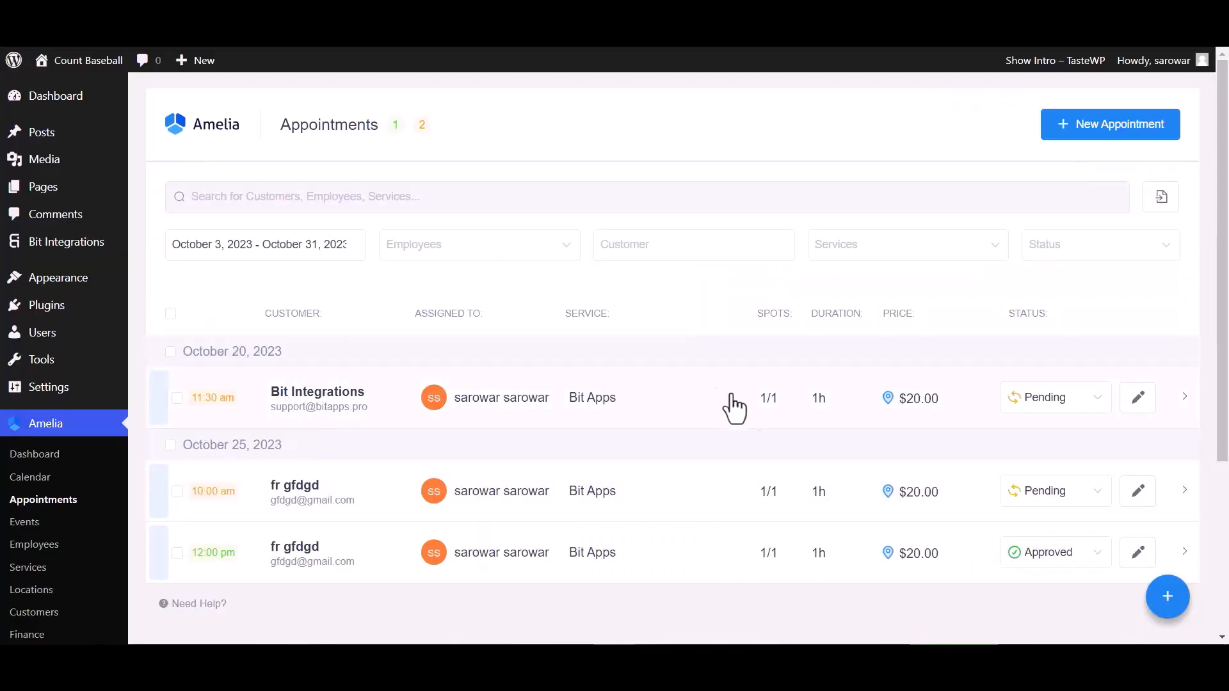
pyautogui.moveTo(974, 431)
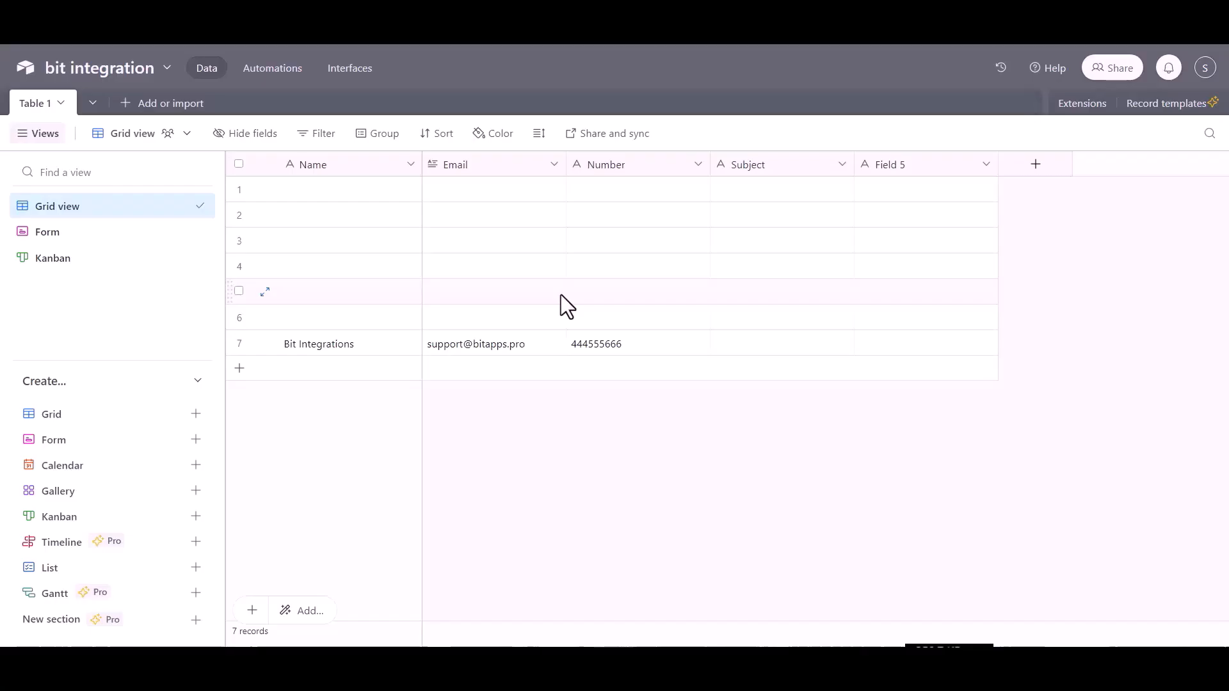
pyautogui.moveTo(280, 352)
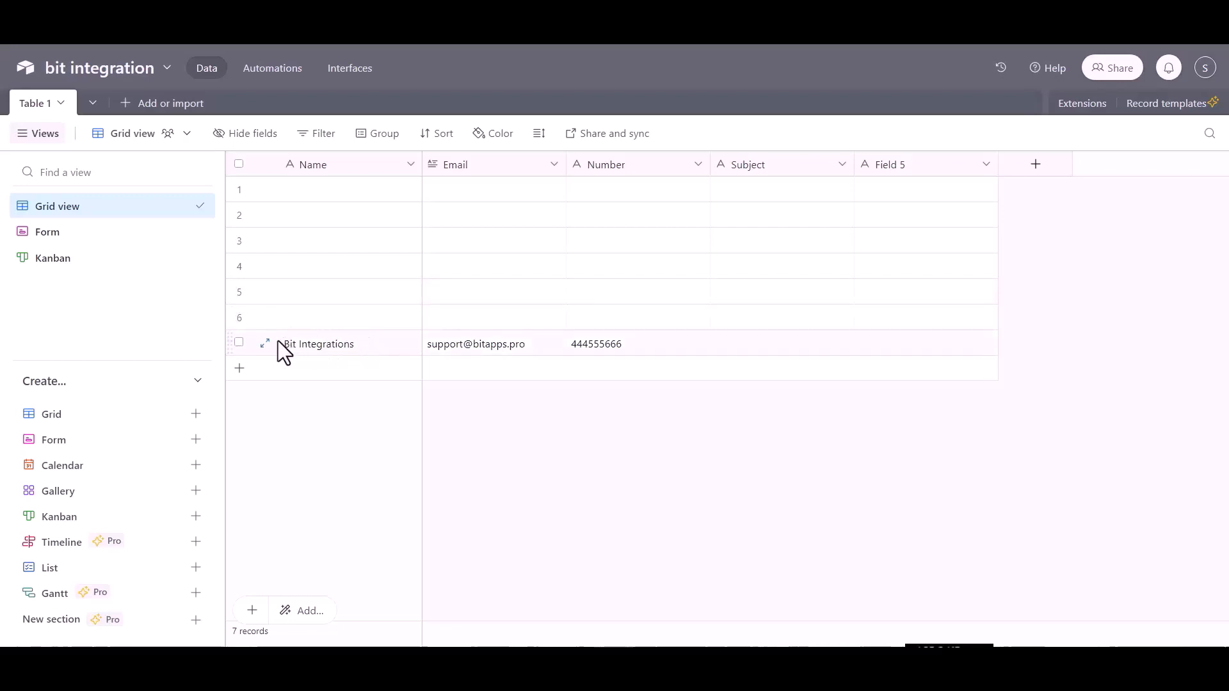
pyautogui.moveTo(476, 366)
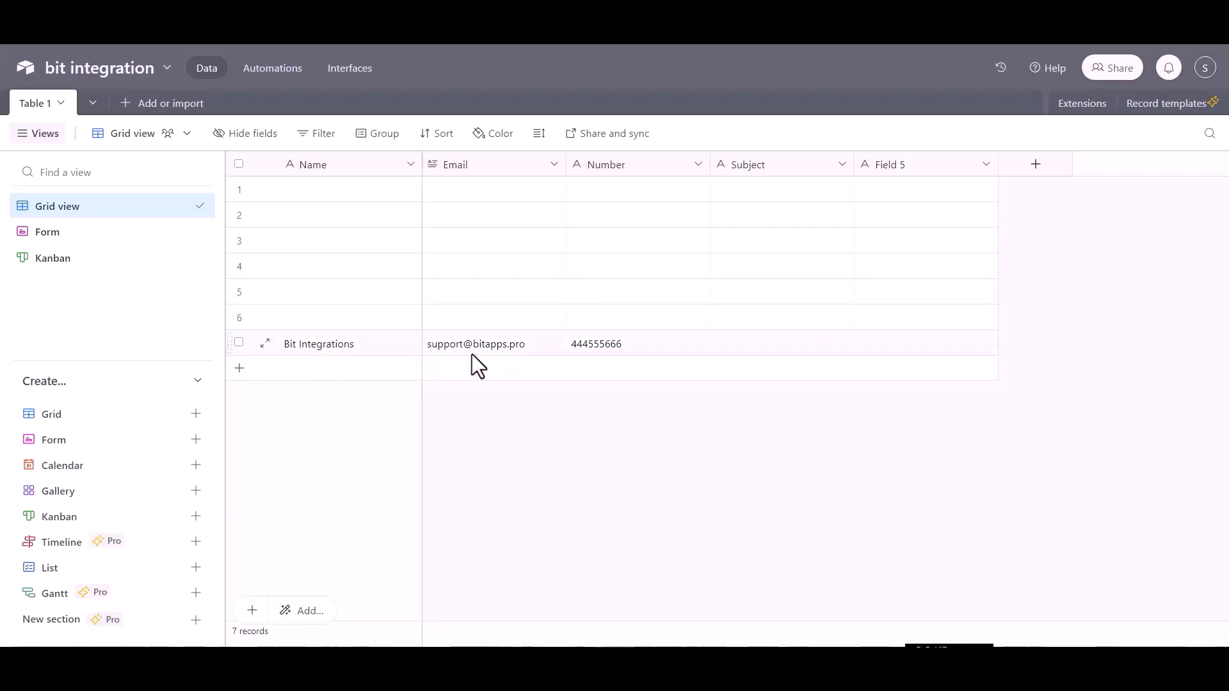